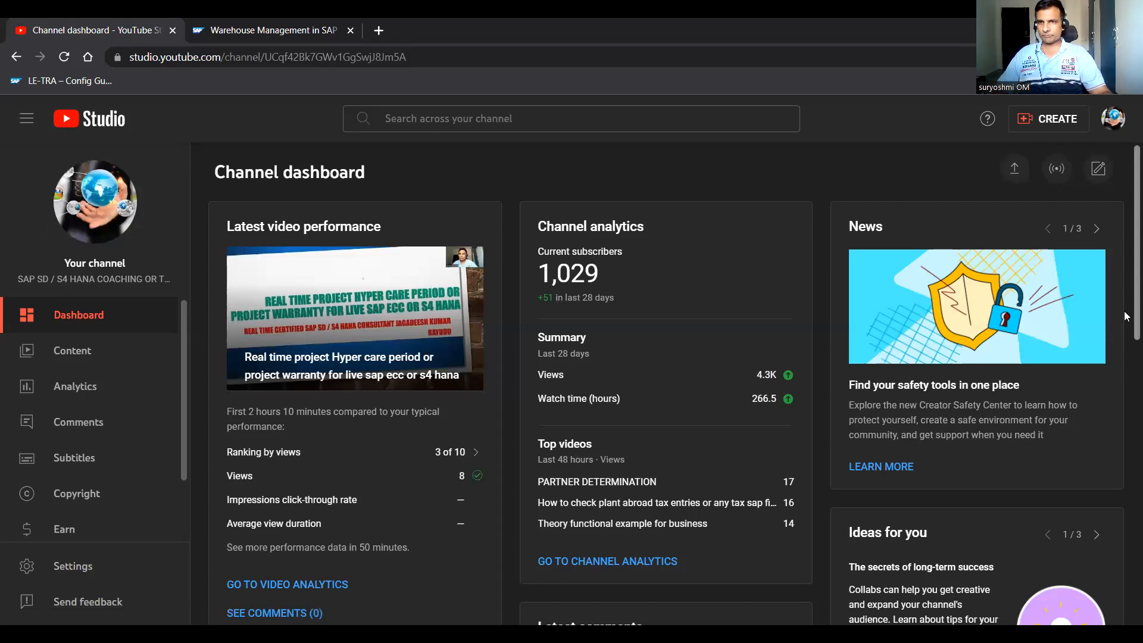
{"action": "mouse_move", "coordinate": [616, 199]}
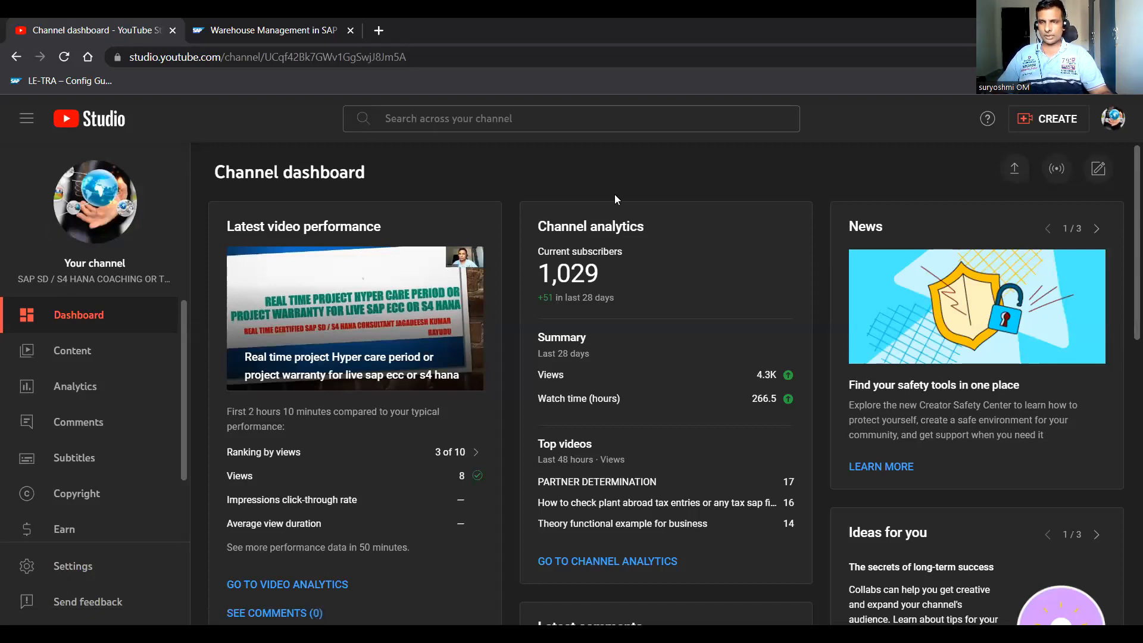
Switch to the Credly tab and scroll the profile down to the single SAP S/4HANA Sales 2021 badge
{"action": "left_click", "coordinate": [448, 29]}
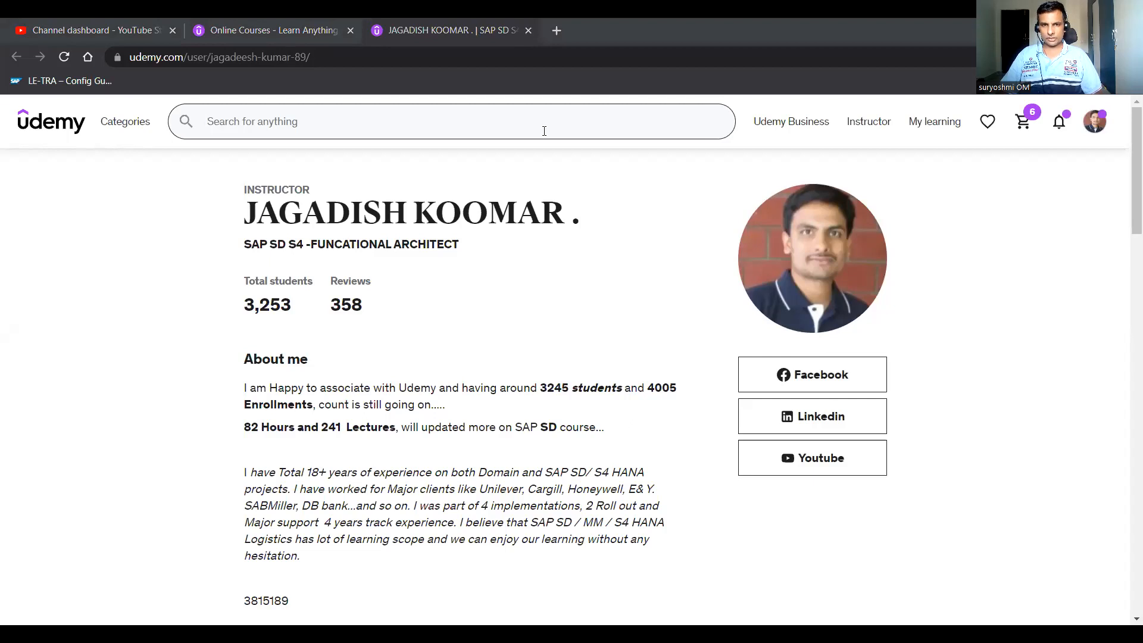
{"action": "mouse_move", "coordinate": [311, 337]}
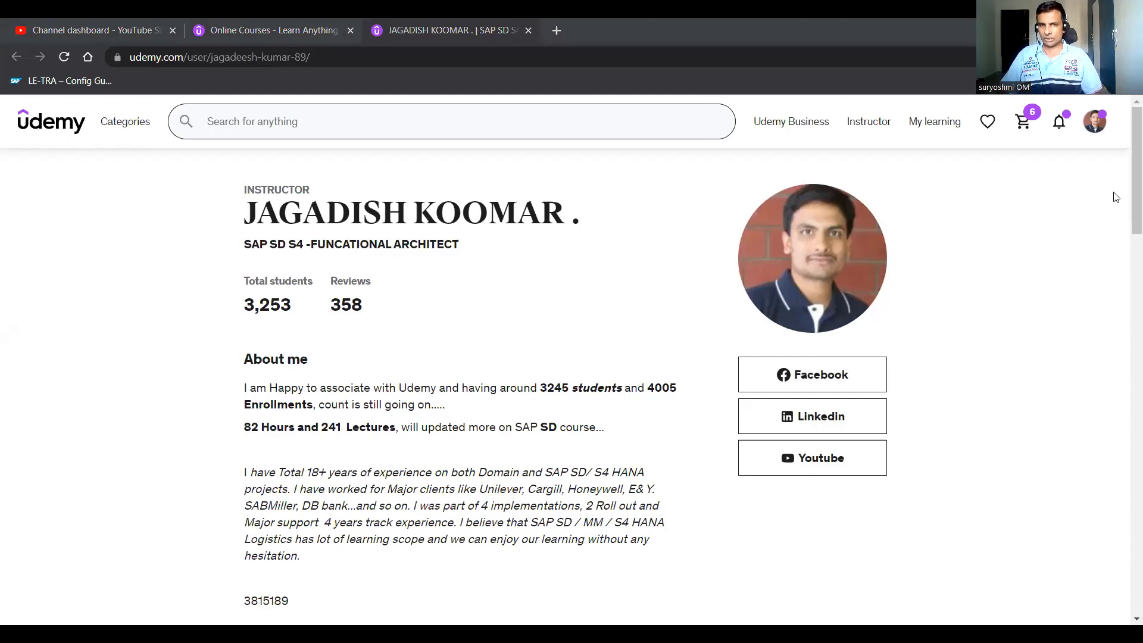
{"action": "scroll", "scroll_direction": "down", "scroll_amount": 3}
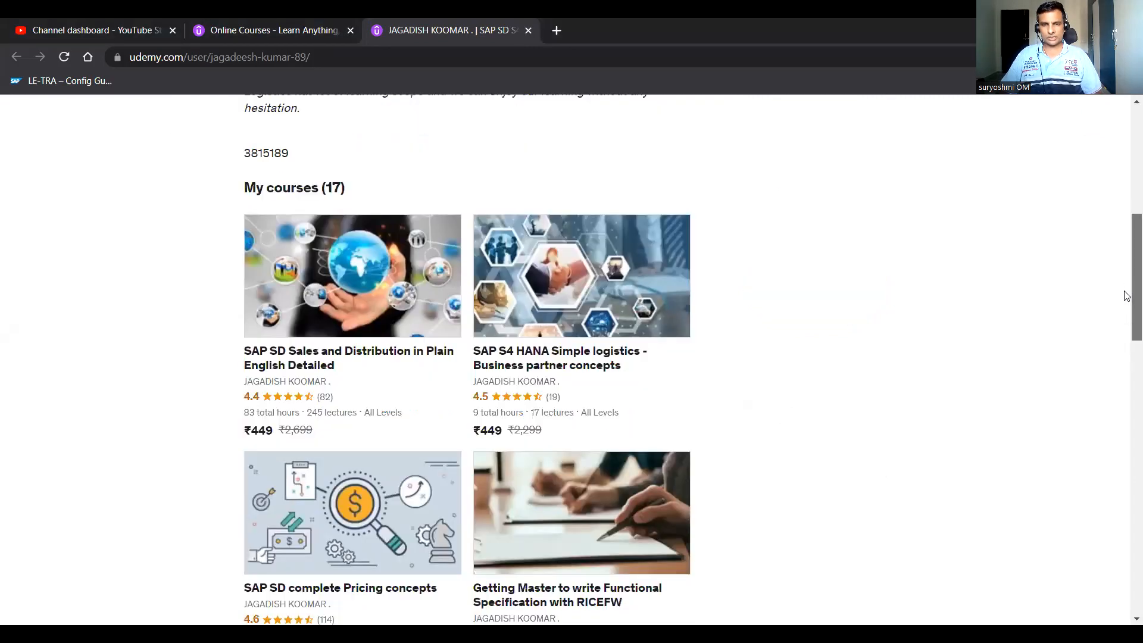
{"action": "scroll", "scroll_direction": "down", "scroll_amount": 3}
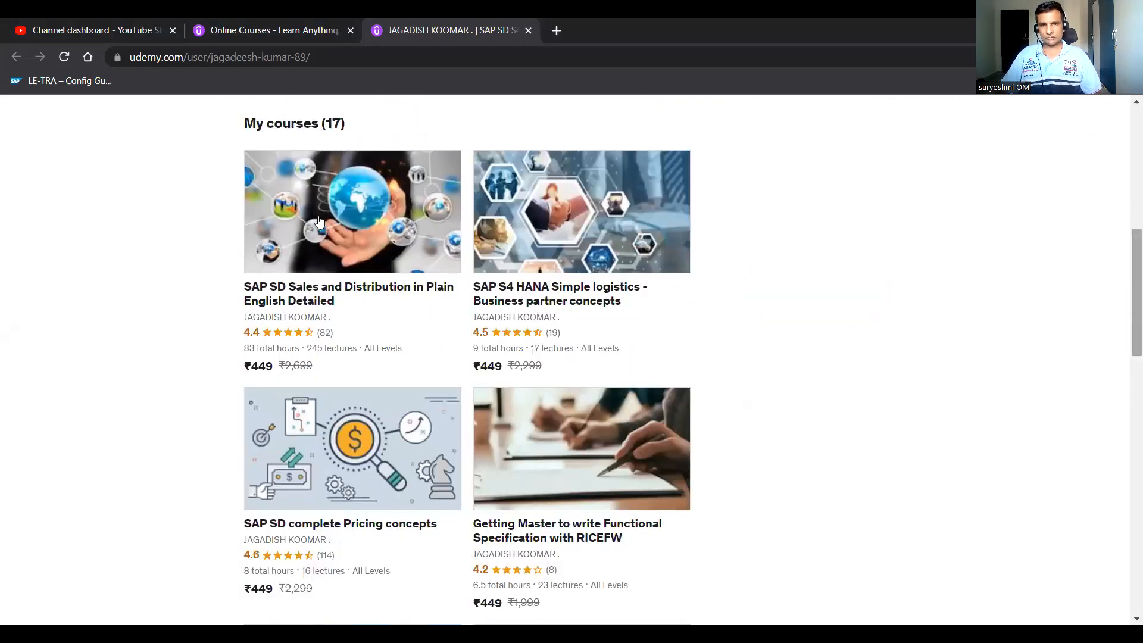
{"action": "mouse_move", "coordinate": [616, 487]}
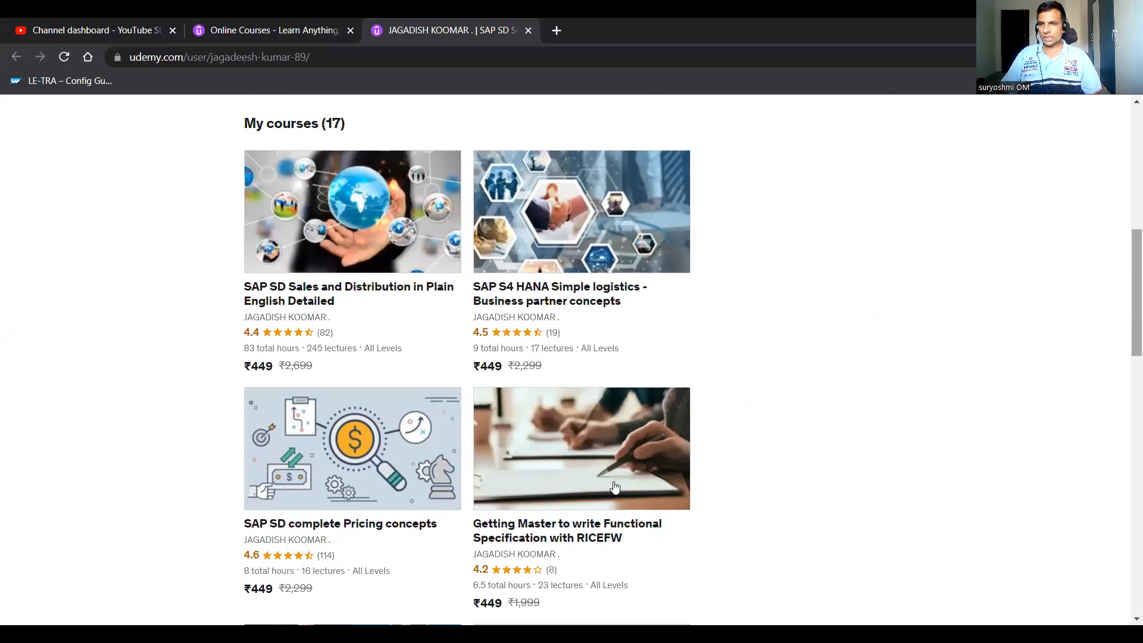
{"action": "mouse_move", "coordinate": [622, 458]}
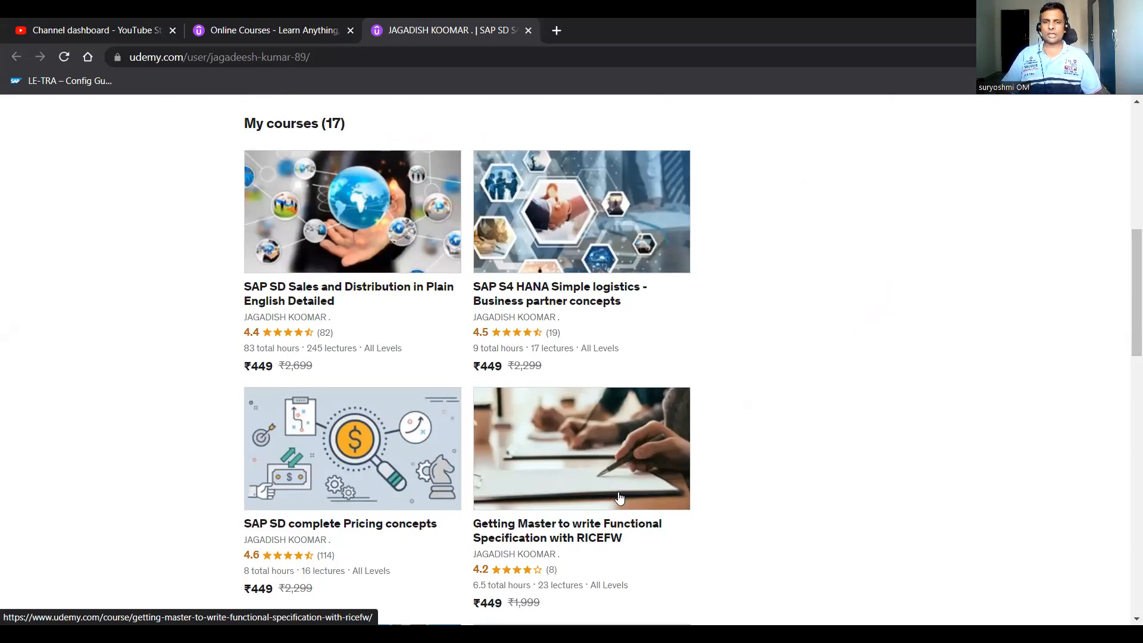
{"action": "mouse_move", "coordinate": [456, 456]}
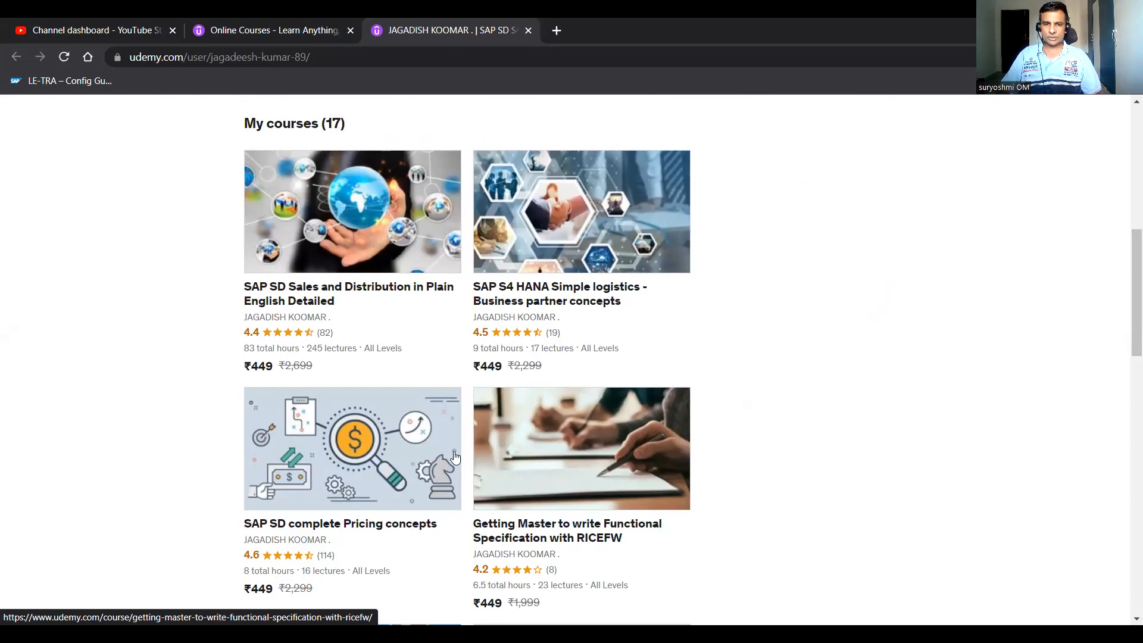
{"action": "mouse_move", "coordinate": [275, 505]}
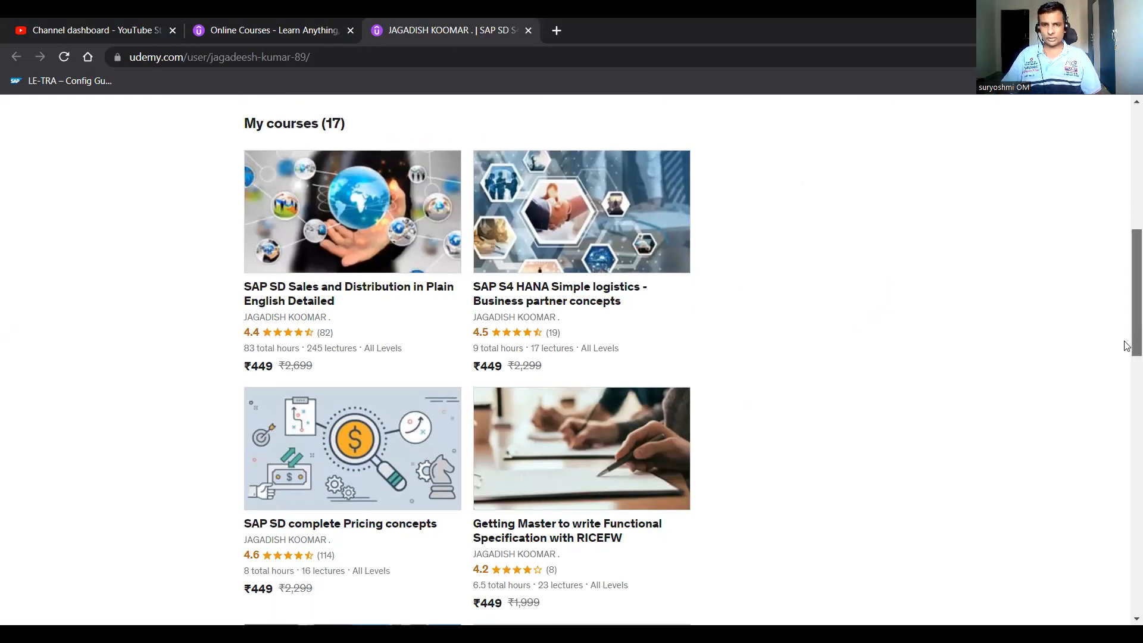
{"action": "scroll", "scroll_direction": "down", "scroll_amount": 3}
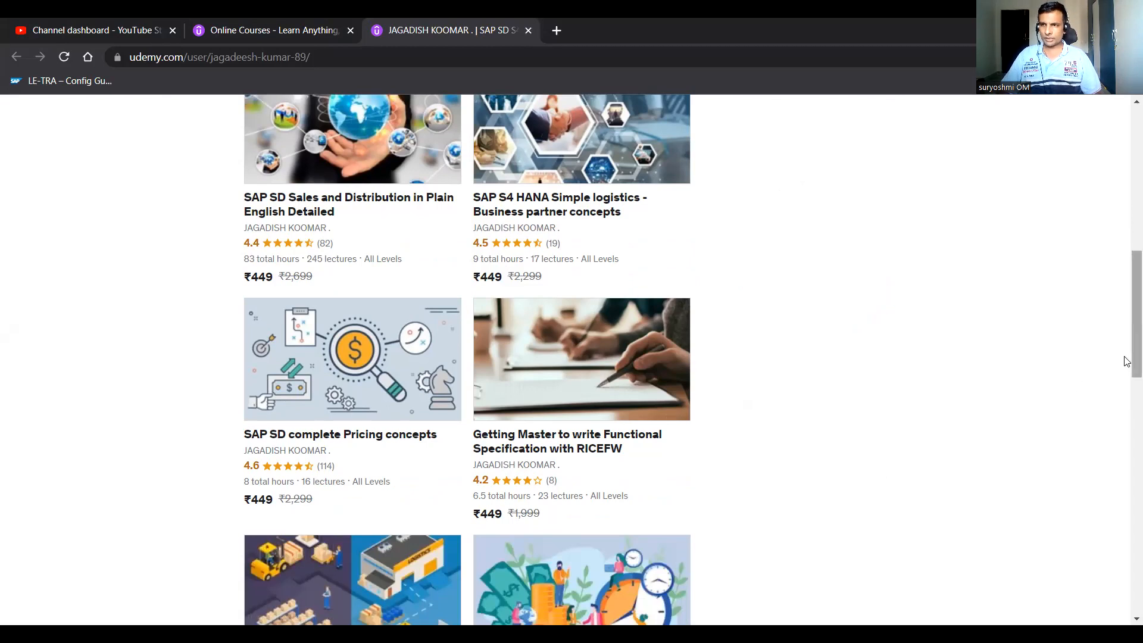
{"action": "scroll", "scroll_direction": "down", "scroll_amount": 3}
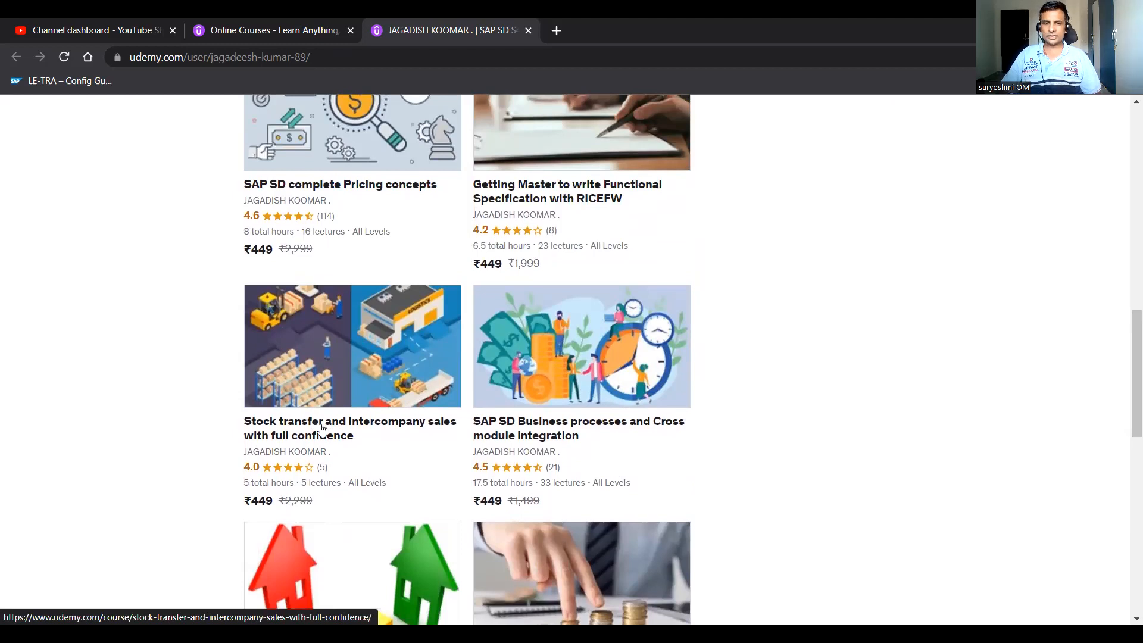
{"action": "scroll", "scroll_direction": "down", "scroll_amount": 3}
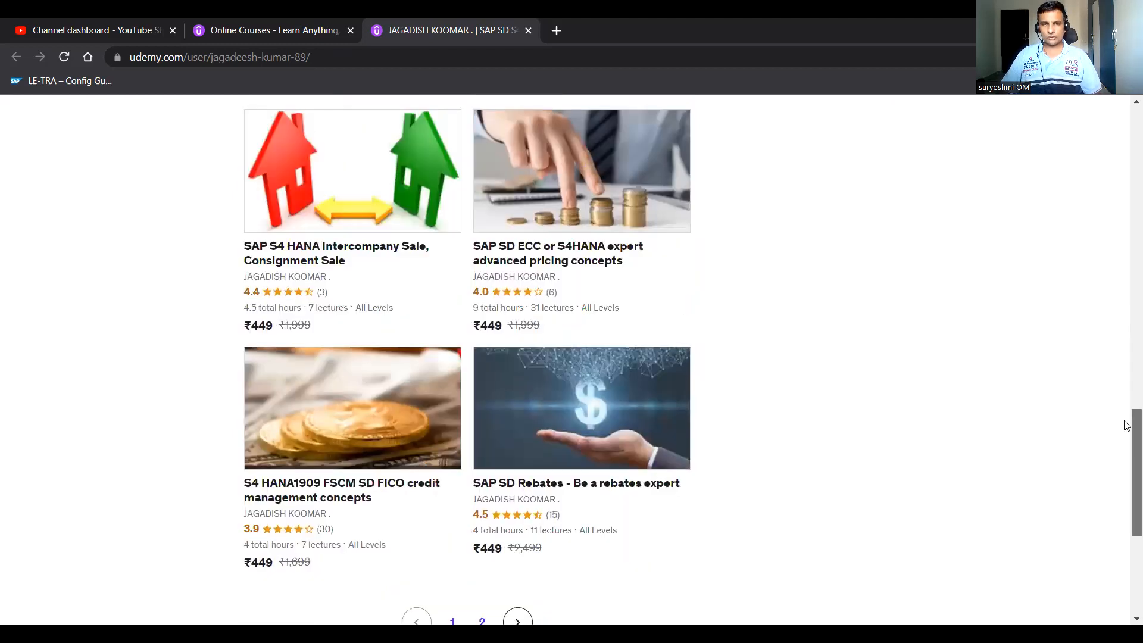
{"action": "scroll", "scroll_direction": "up", "scroll_amount": 3}
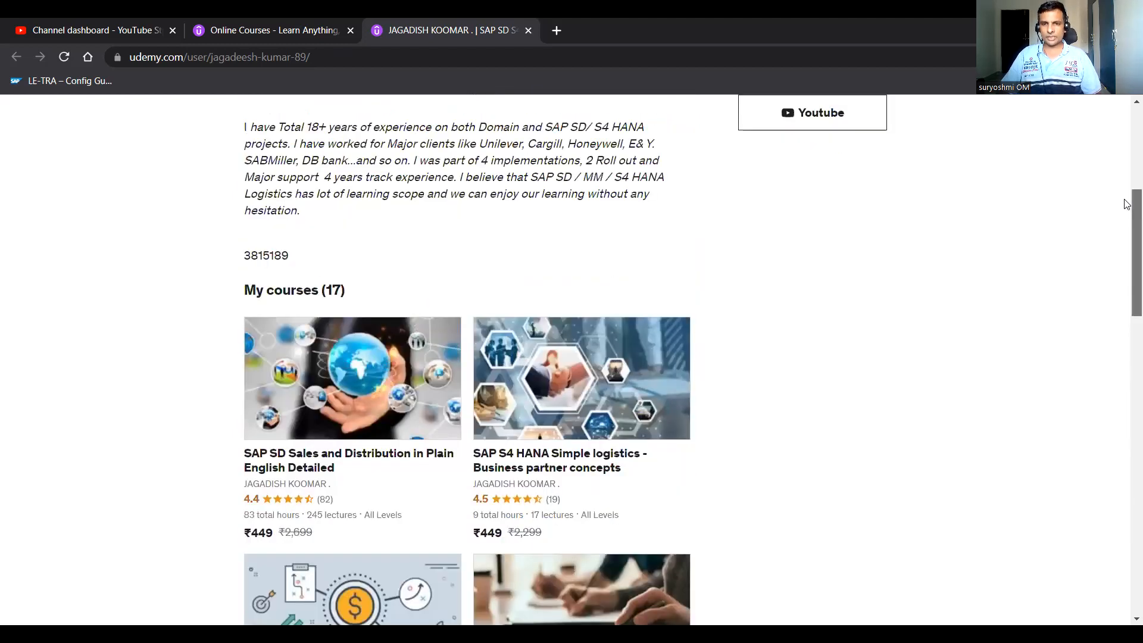
{"action": "scroll", "scroll_direction": "down", "scroll_amount": 3}
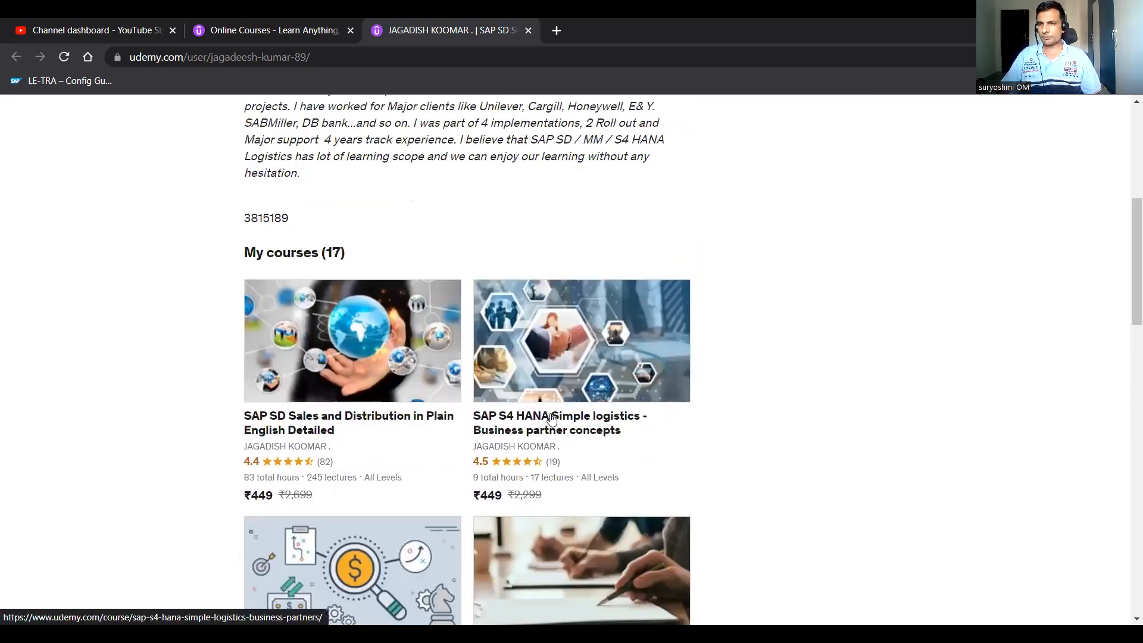
{"action": "mouse_move", "coordinate": [508, 373]}
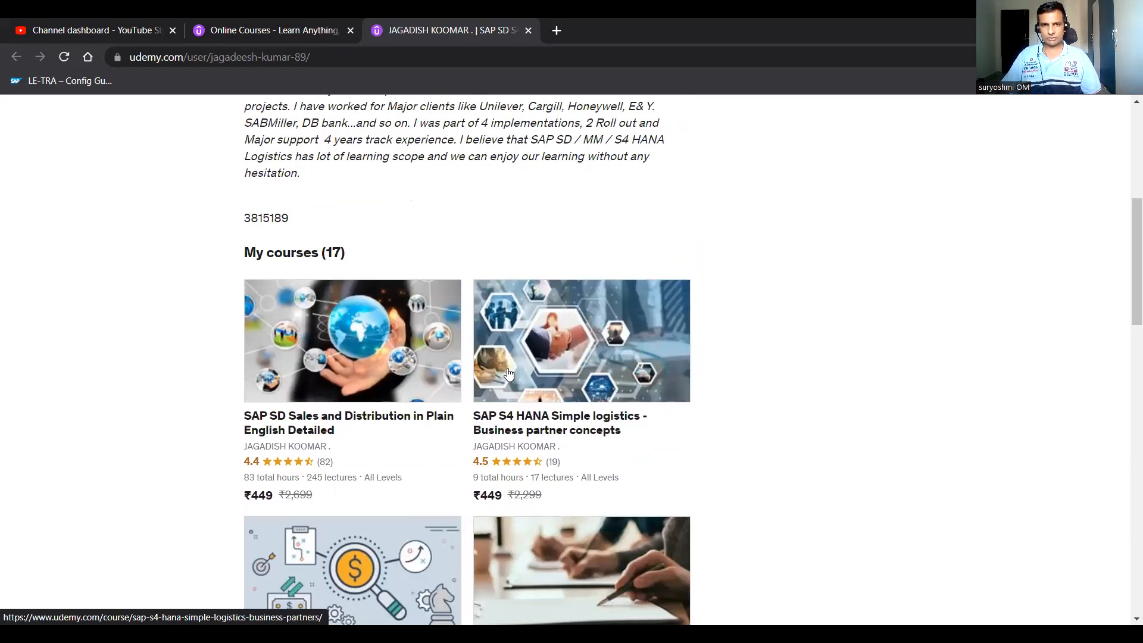
{"action": "scroll", "scroll_direction": "down", "scroll_amount": 3}
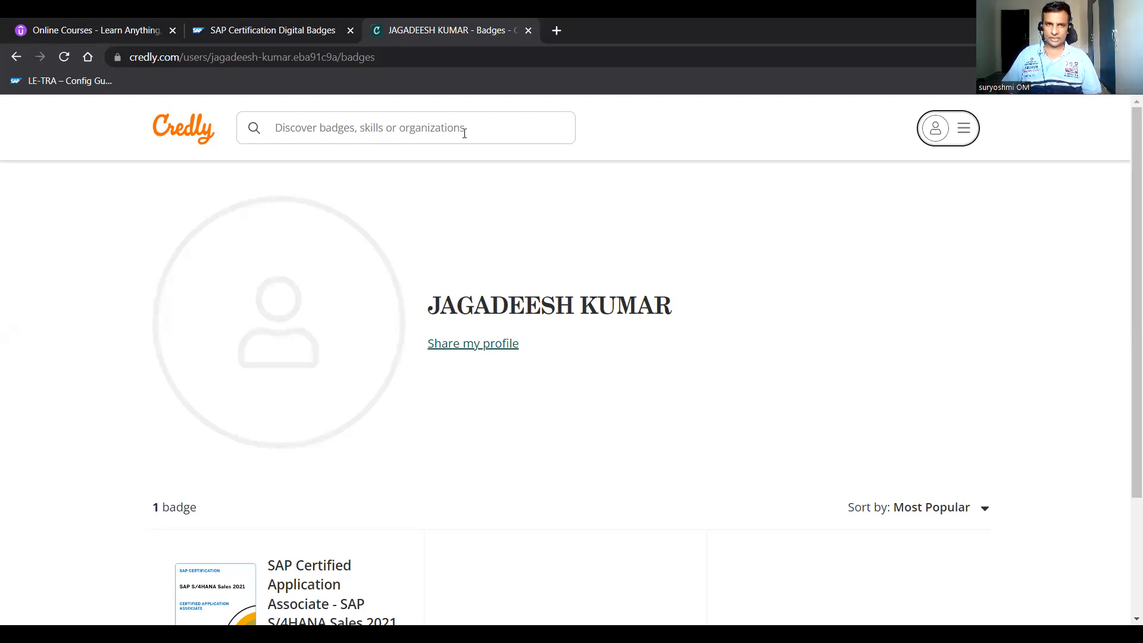
{"action": "mouse_move", "coordinate": [202, 138]}
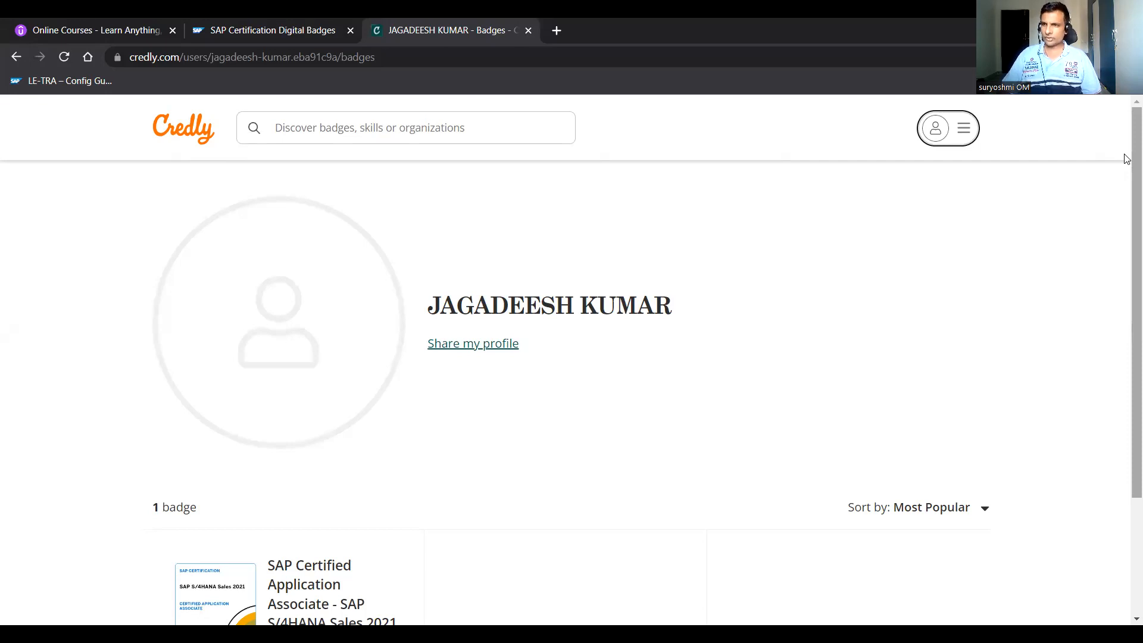
{"action": "scroll", "scroll_direction": "down", "scroll_amount": 3}
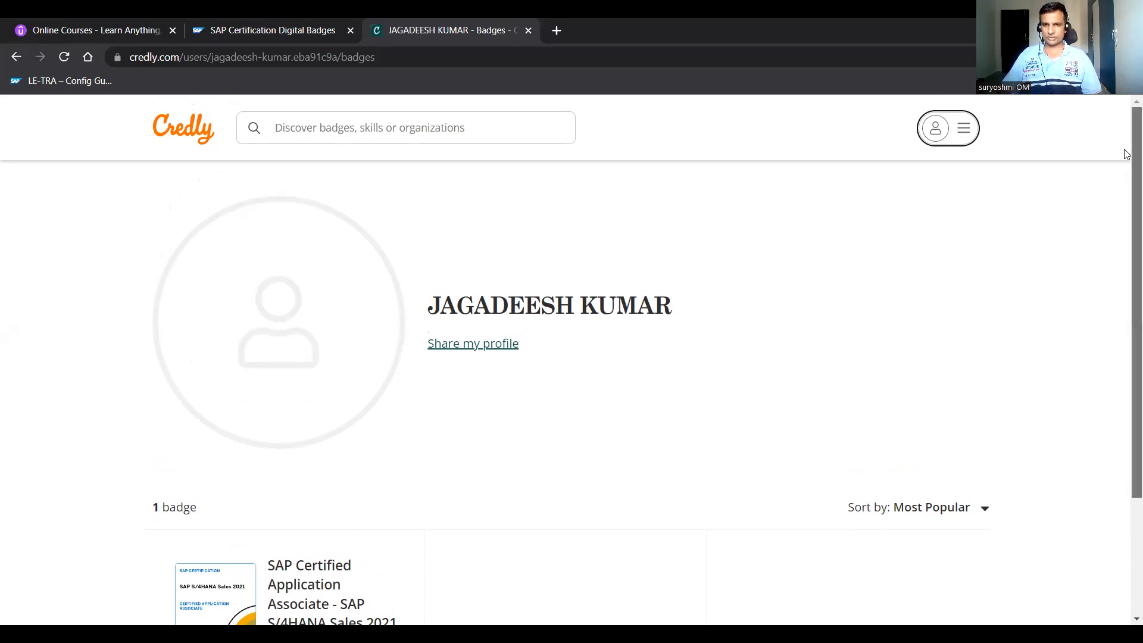
{"action": "scroll", "scroll_direction": "down", "scroll_amount": 3}
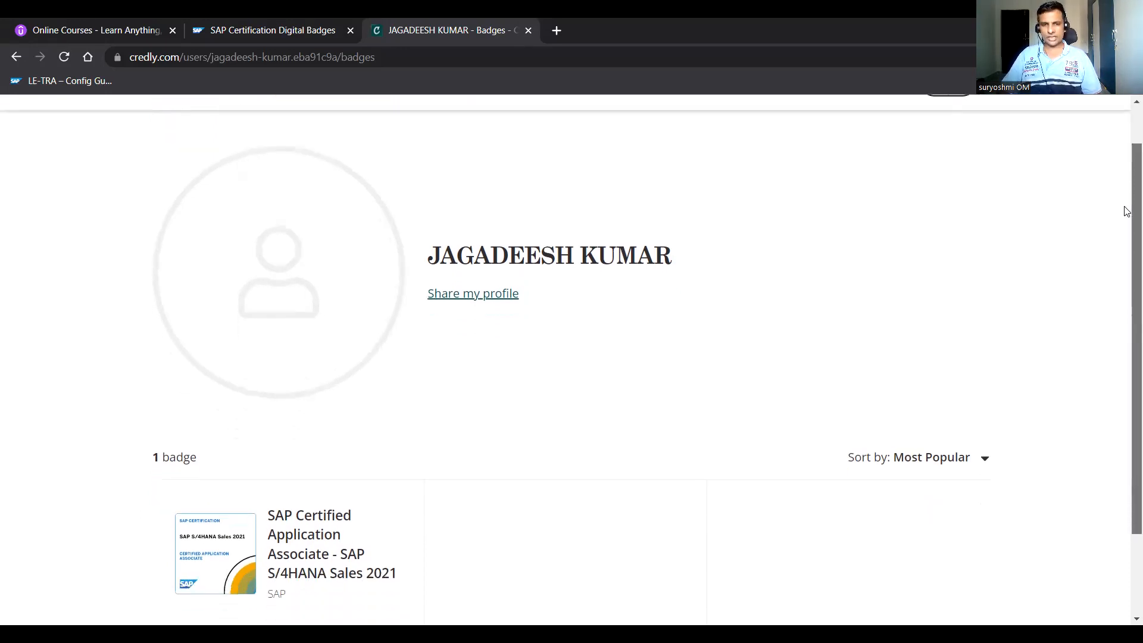
{"action": "scroll", "scroll_direction": "down", "scroll_amount": 3}
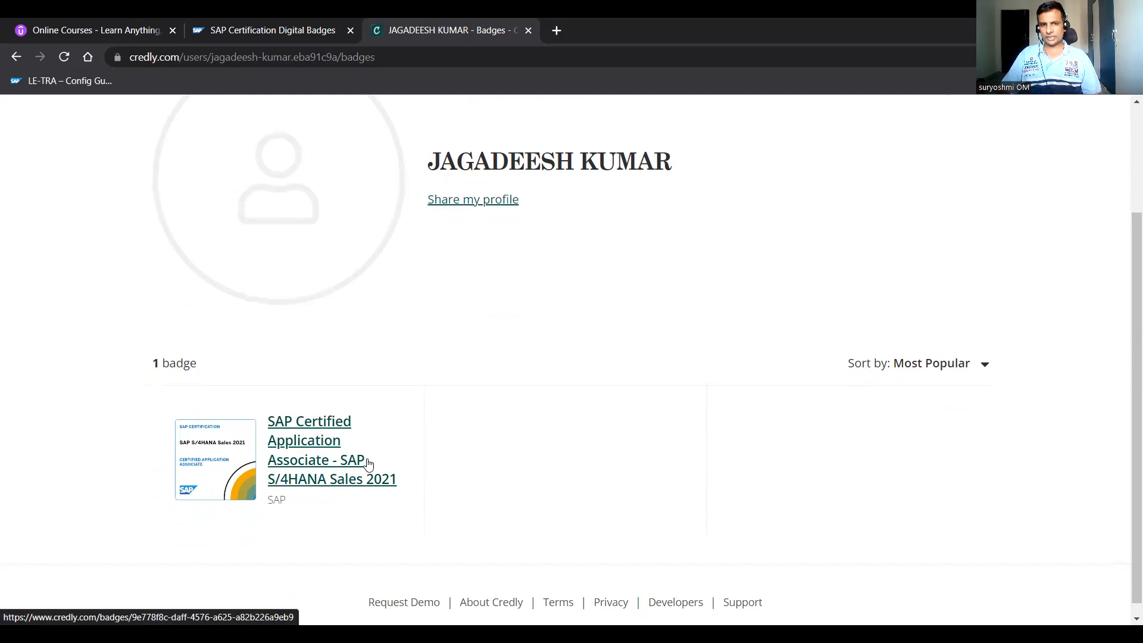
{"action": "mouse_move", "coordinate": [323, 472]}
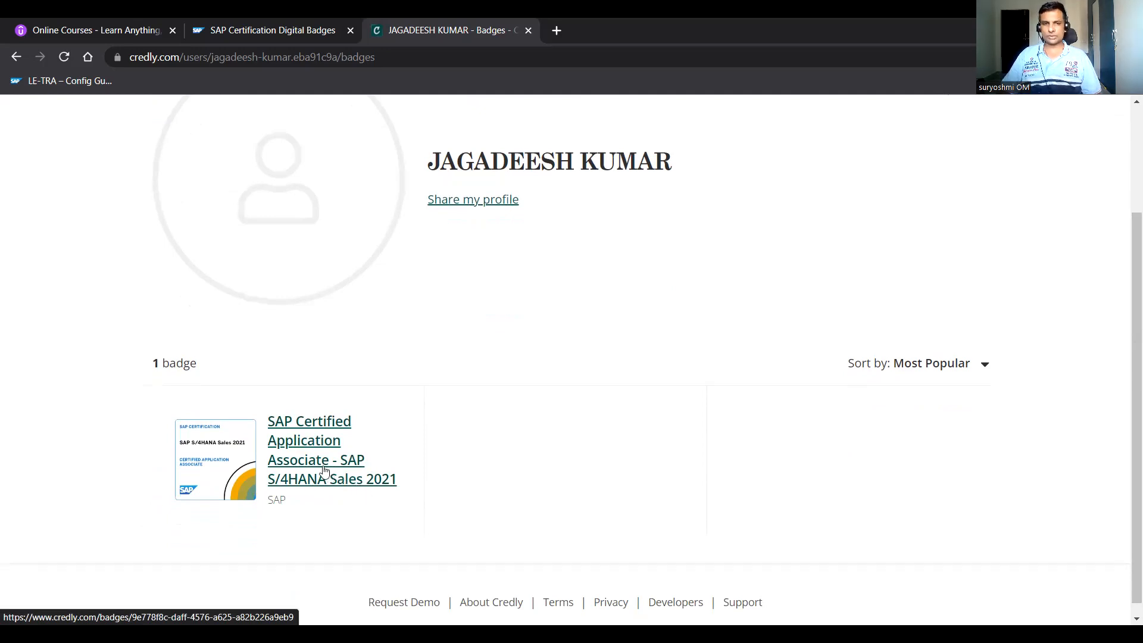
{"action": "mouse_move", "coordinate": [306, 449]}
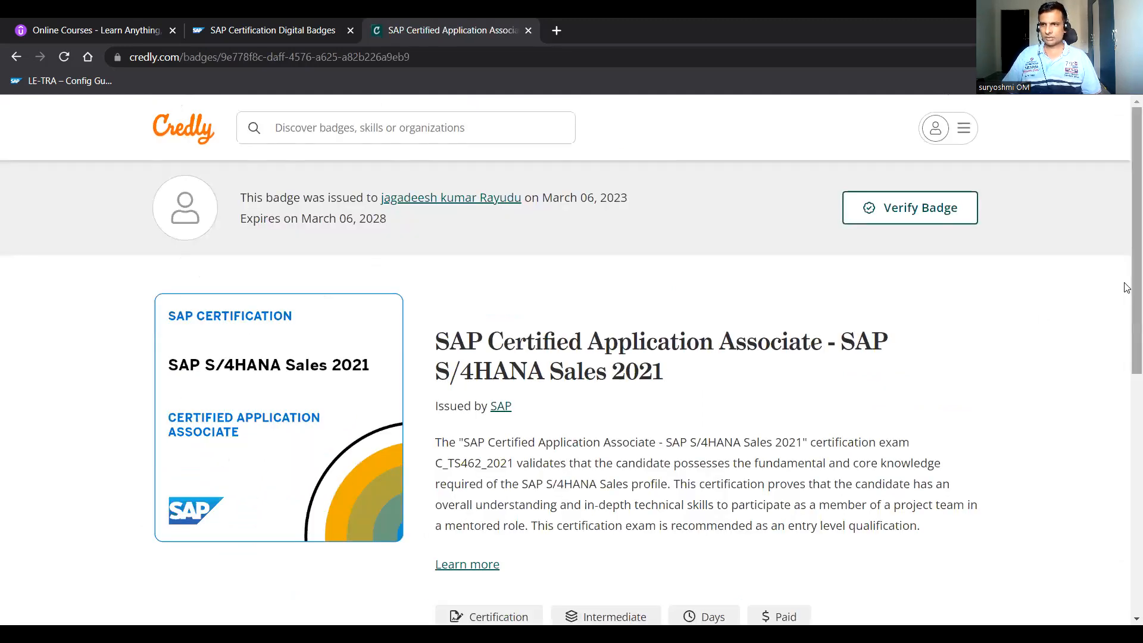
Open the SAP Certified Application Associate badge's own page and scroll its description and skills
{"action": "scroll", "scroll_direction": "down", "scroll_amount": 3}
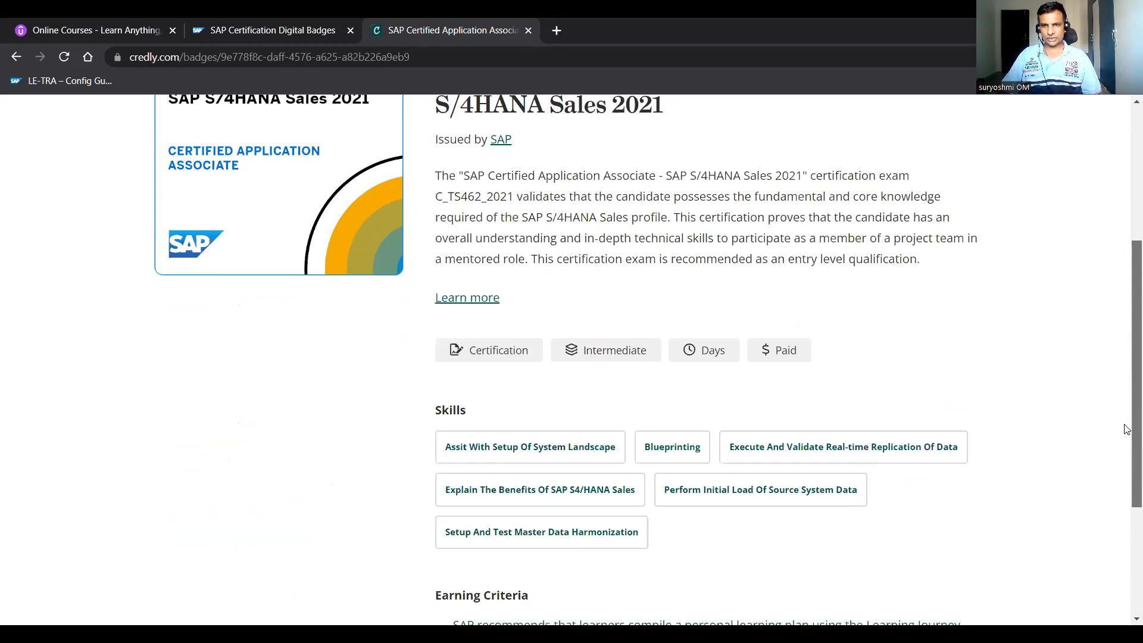
{"action": "scroll", "scroll_direction": "down", "scroll_amount": 3}
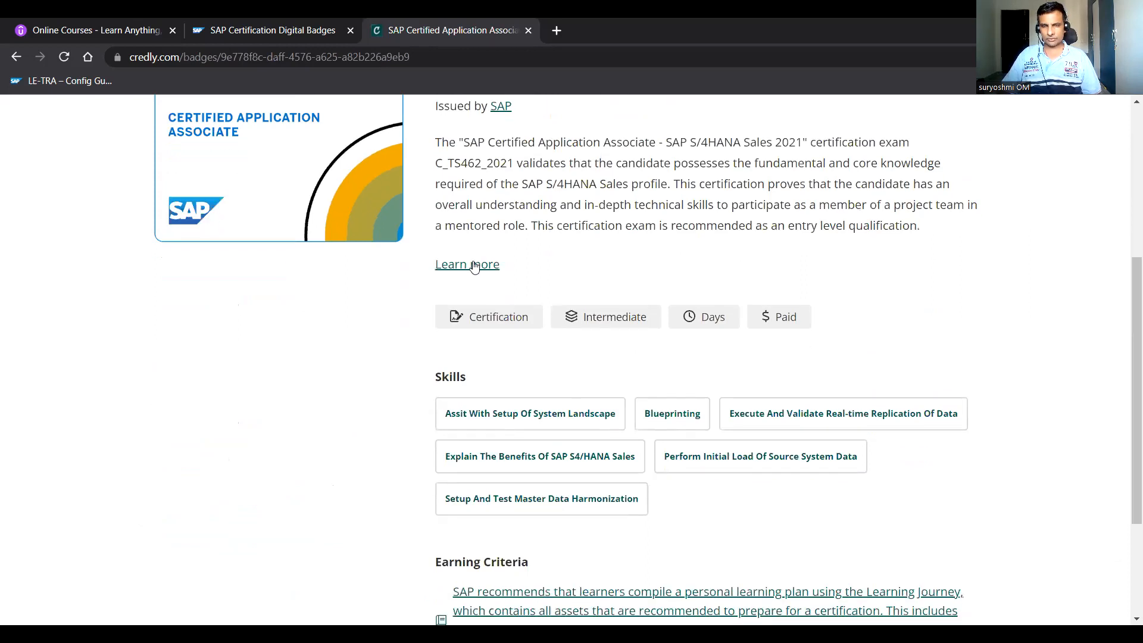
{"action": "left_click", "coordinate": [467, 264]}
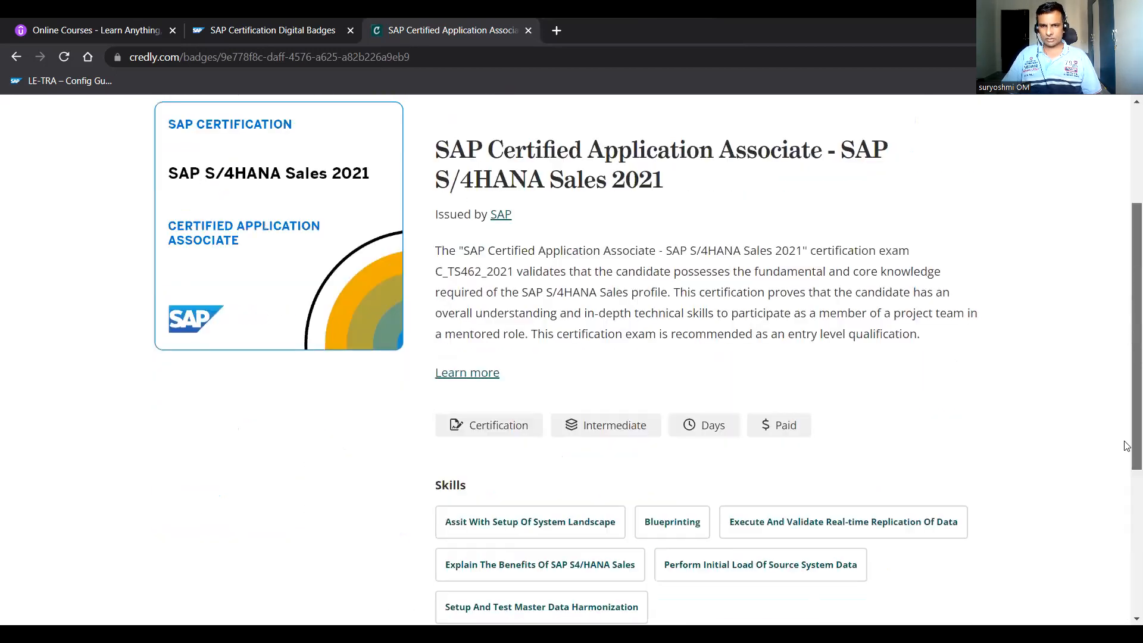
{"action": "scroll", "scroll_direction": "down", "scroll_amount": 3}
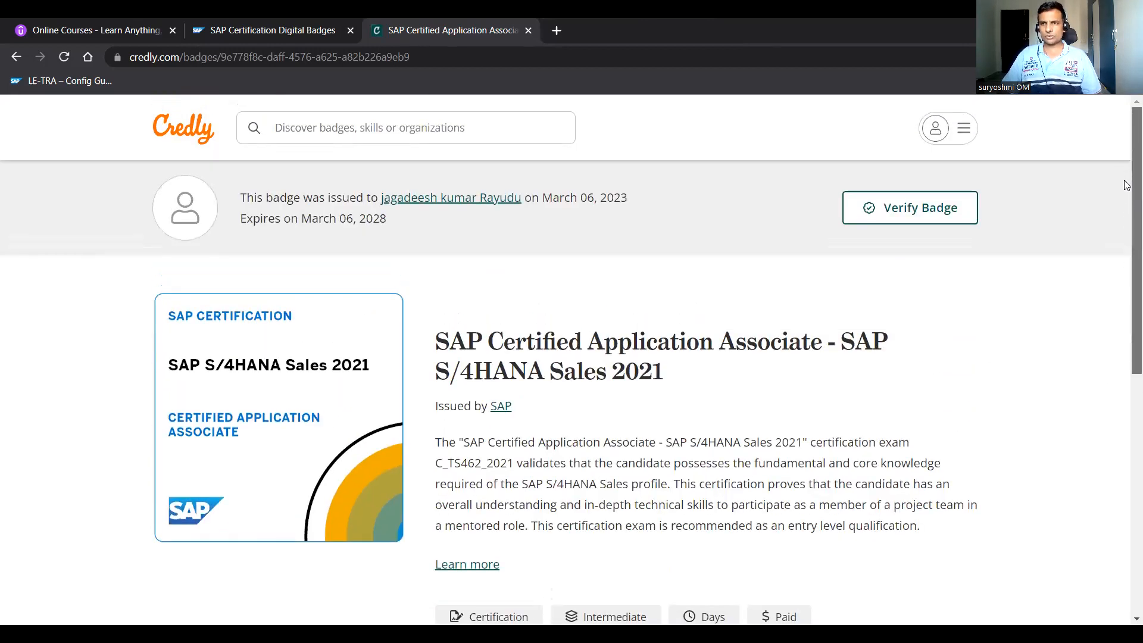
Verify the badge, close the Verification dialog, and open the badge recipient's profile page
{"action": "left_click", "coordinate": [908, 207]}
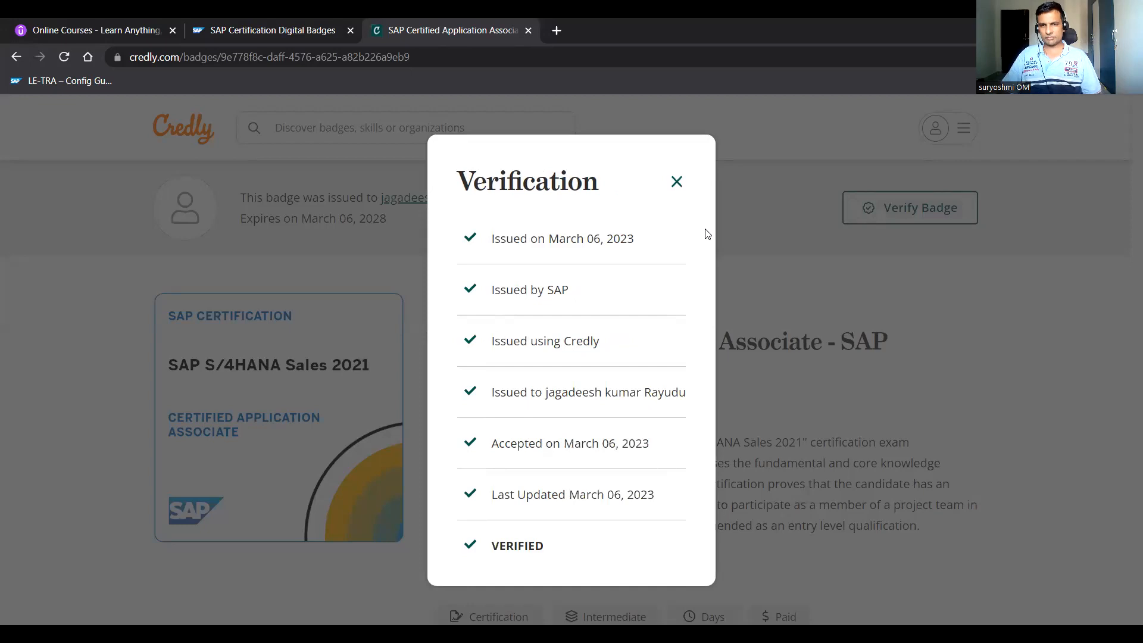
{"action": "mouse_move", "coordinate": [485, 556]}
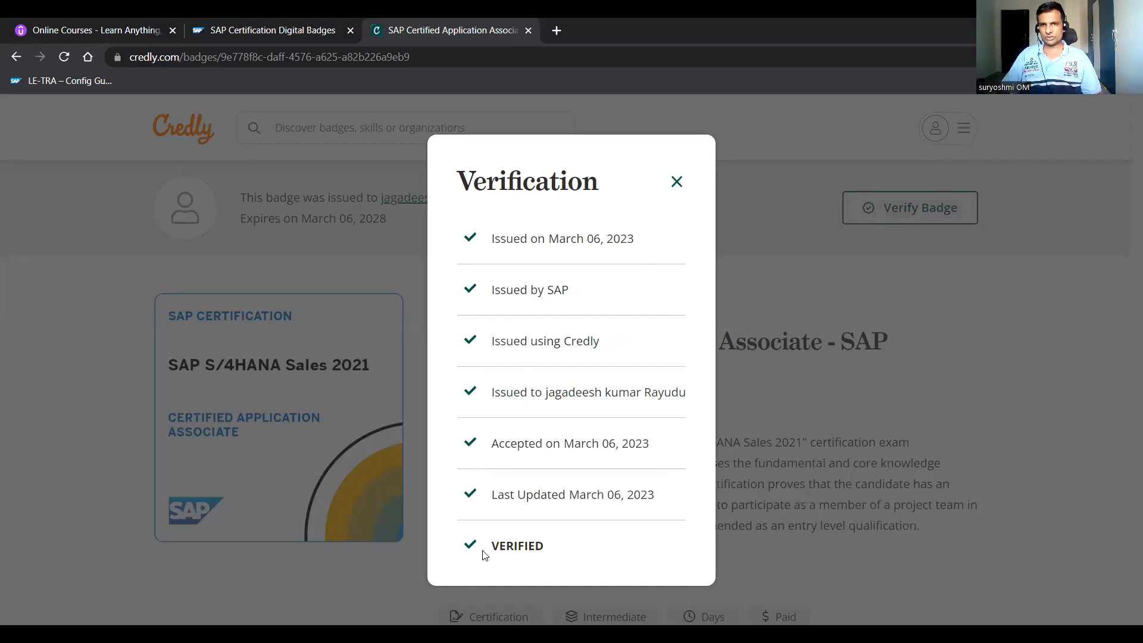
{"action": "left_click", "coordinate": [676, 181]}
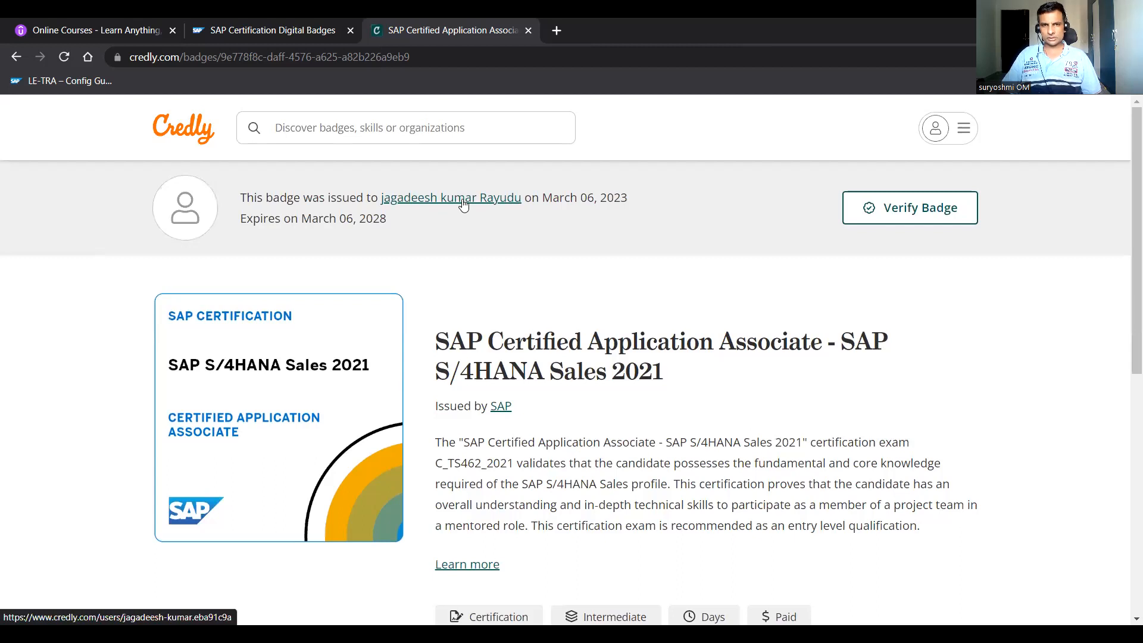
{"action": "left_click", "coordinate": [450, 198]}
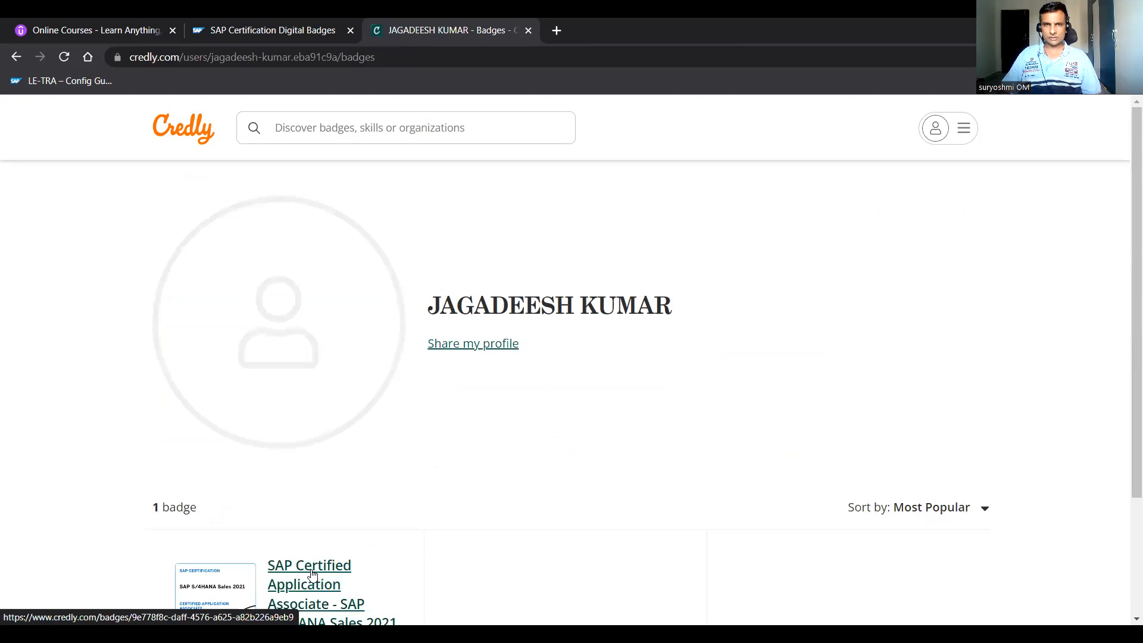
{"action": "mouse_move", "coordinate": [312, 577]}
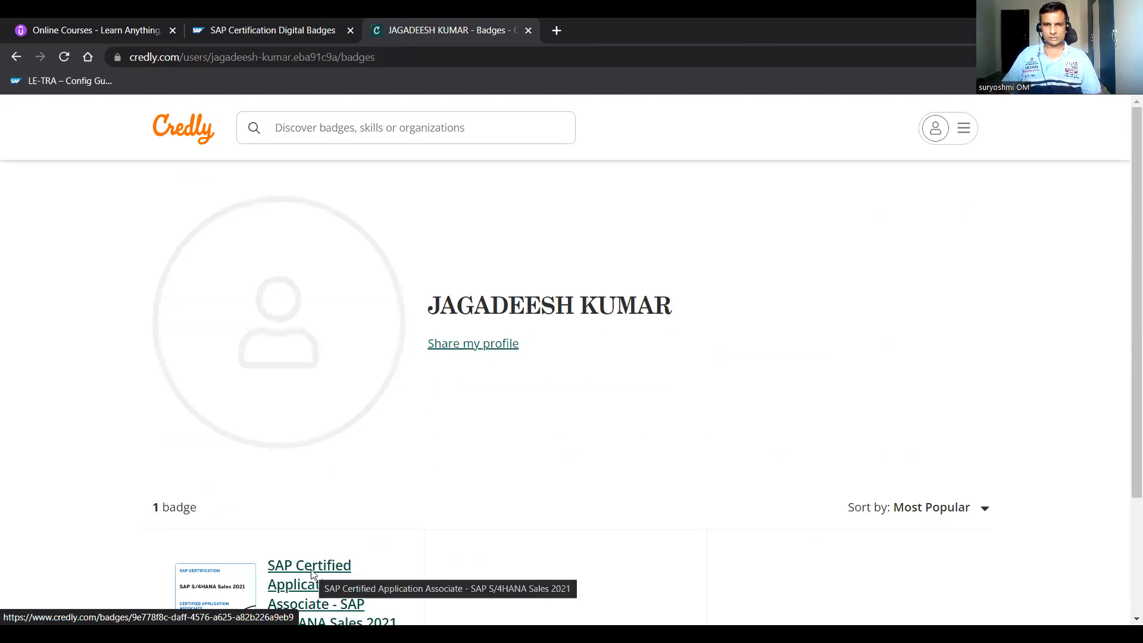
Open the badge from the profile, then go back twice to the earner dashboard
{"action": "left_click", "coordinate": [308, 564]}
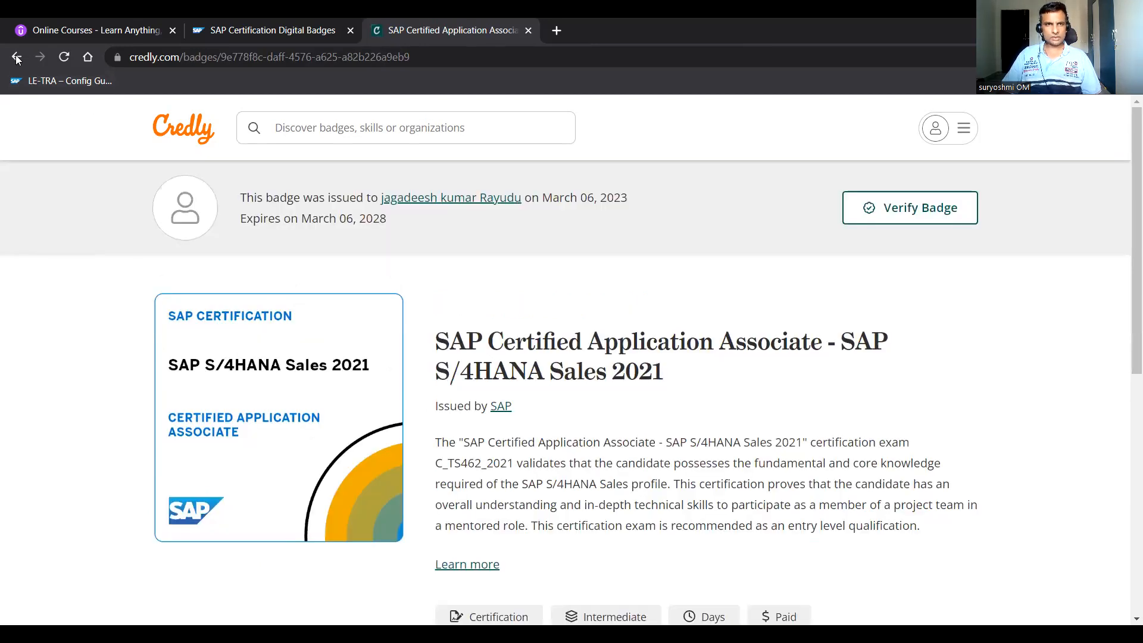
{"action": "left_click", "coordinate": [16, 58]}
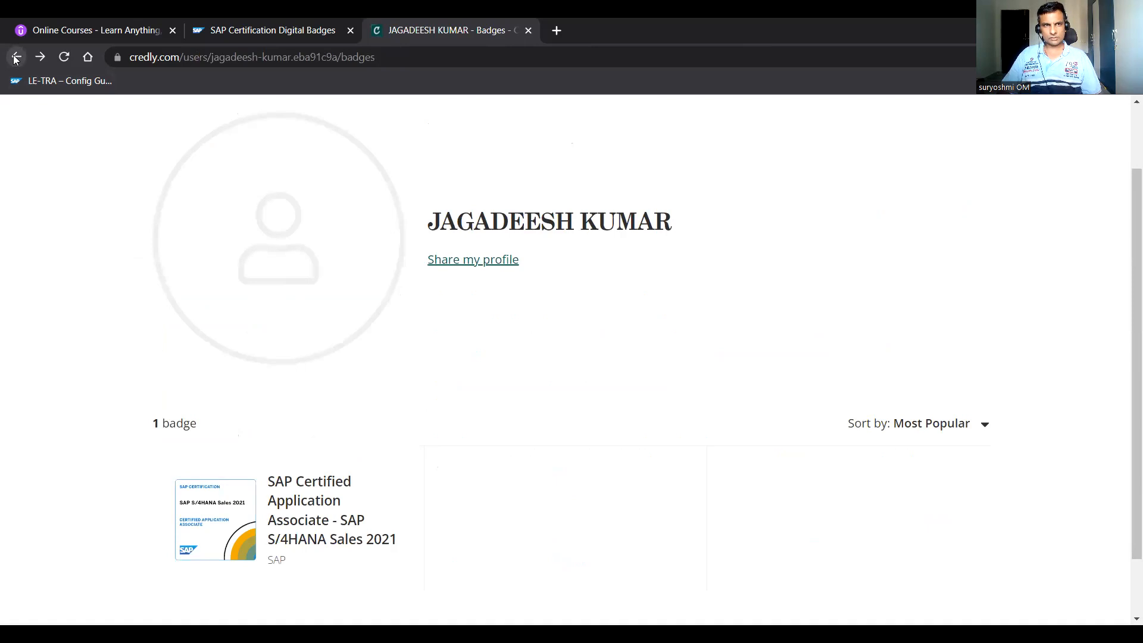
{"action": "left_click", "coordinate": [15, 57]}
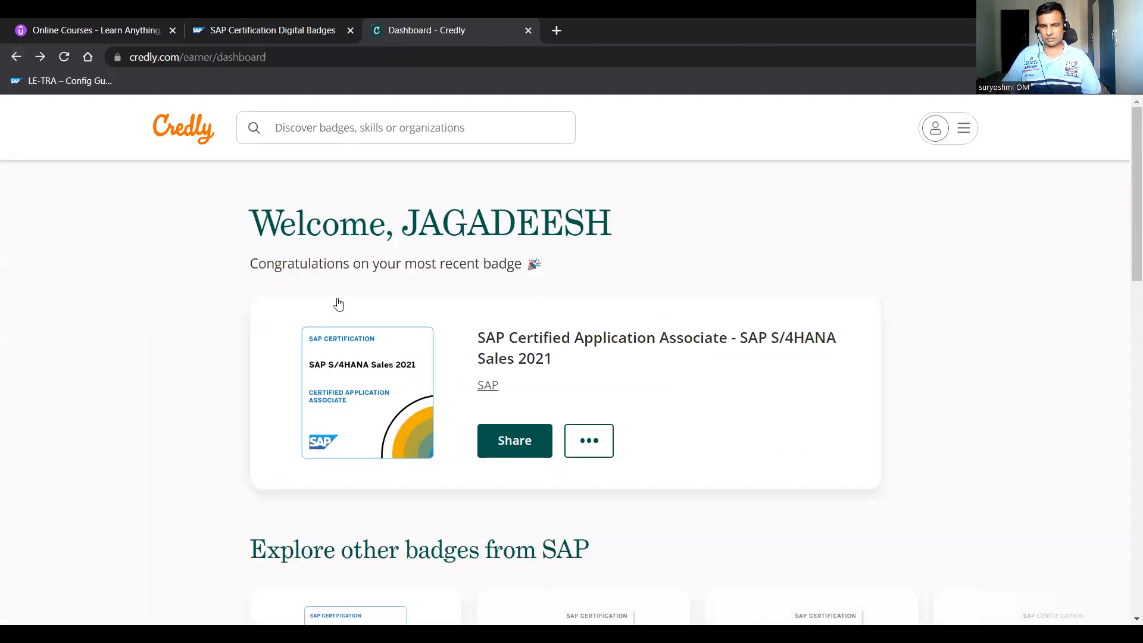
{"action": "mouse_move", "coordinate": [1125, 270]}
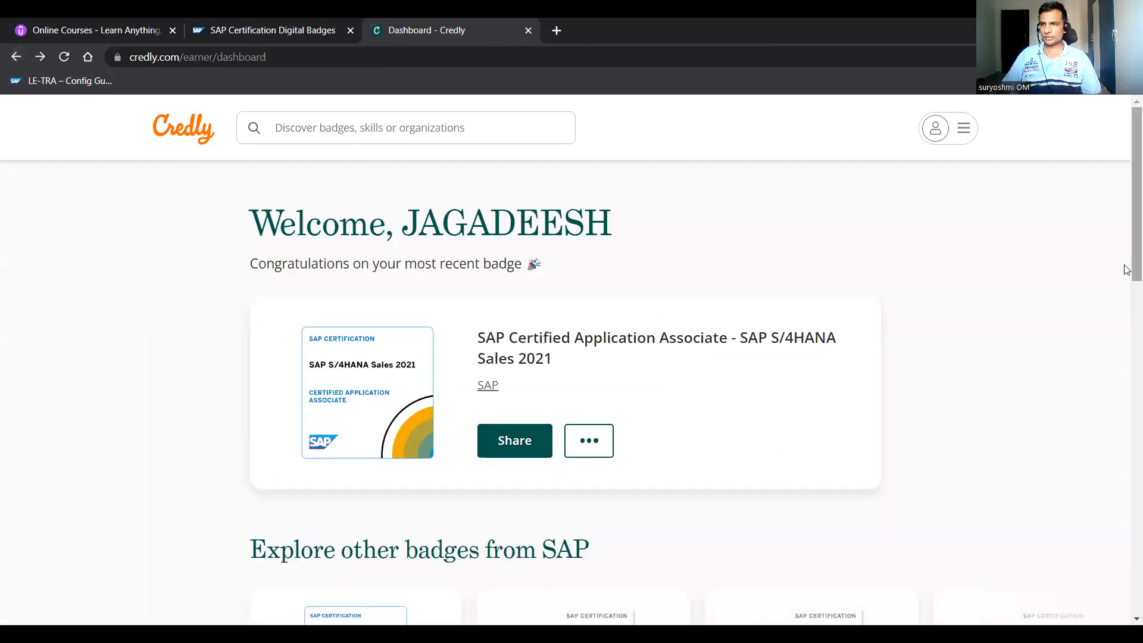
From the dashboard's ••• menu, open the Public badge view for SAP S/4HANA Sales 2021
{"action": "scroll", "scroll_direction": "down", "scroll_amount": 3}
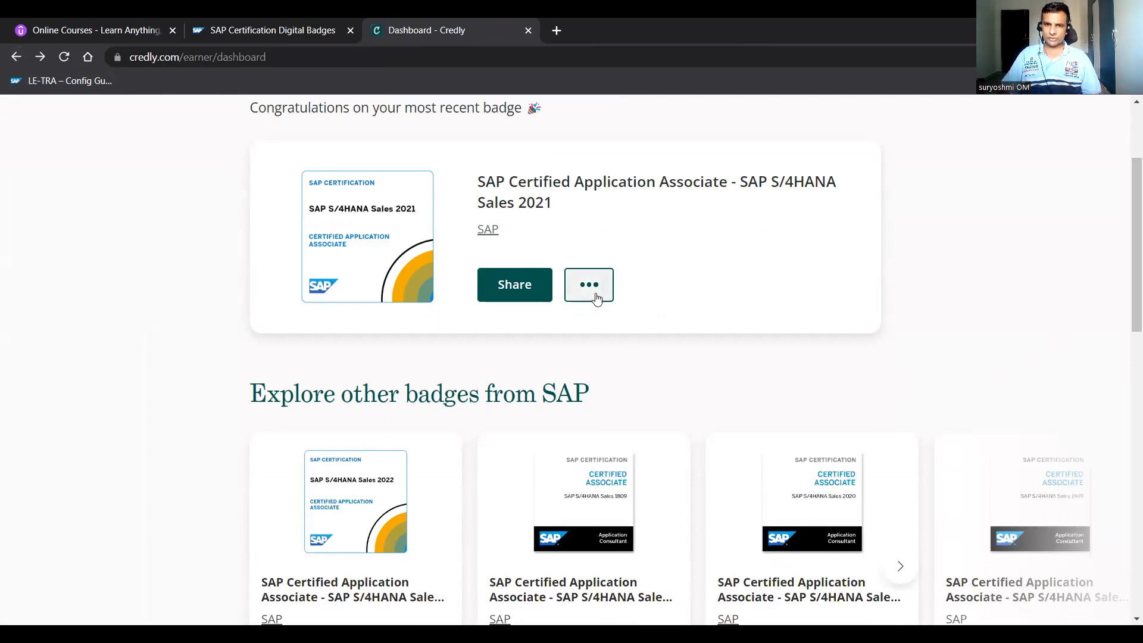
{"action": "mouse_move", "coordinate": [366, 425]}
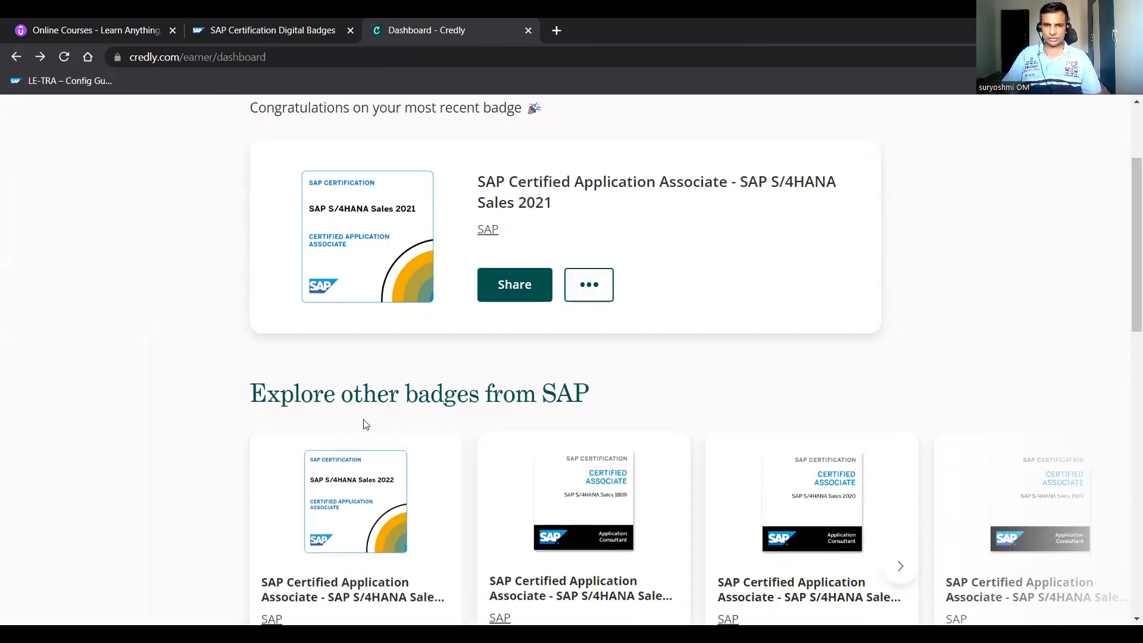
{"action": "mouse_move", "coordinate": [807, 392]}
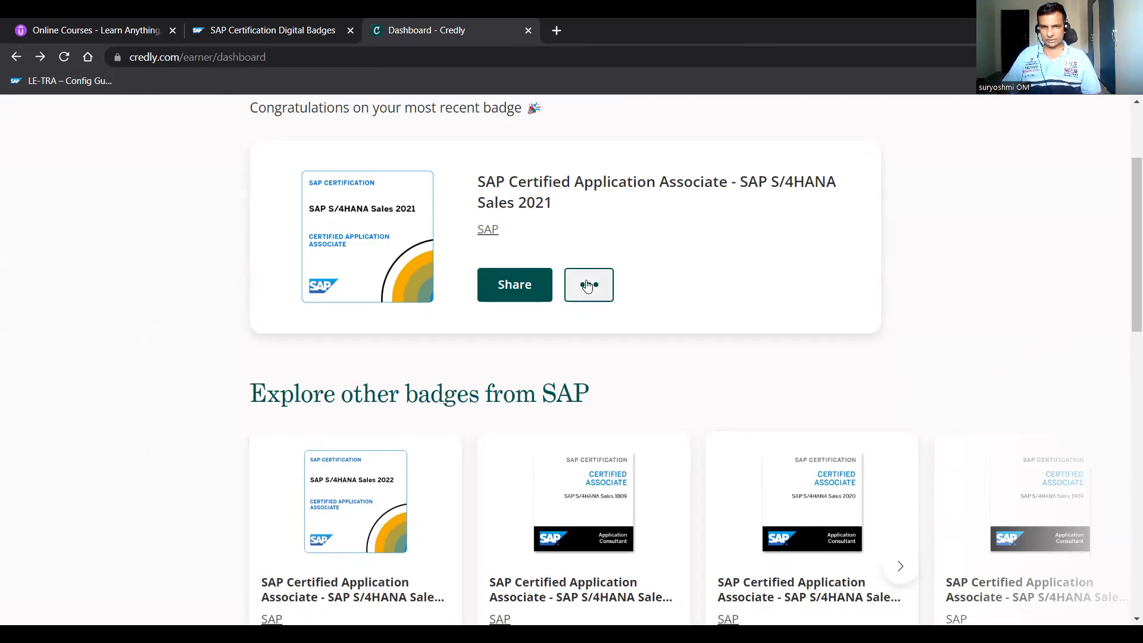
{"action": "left_click", "coordinate": [587, 285]}
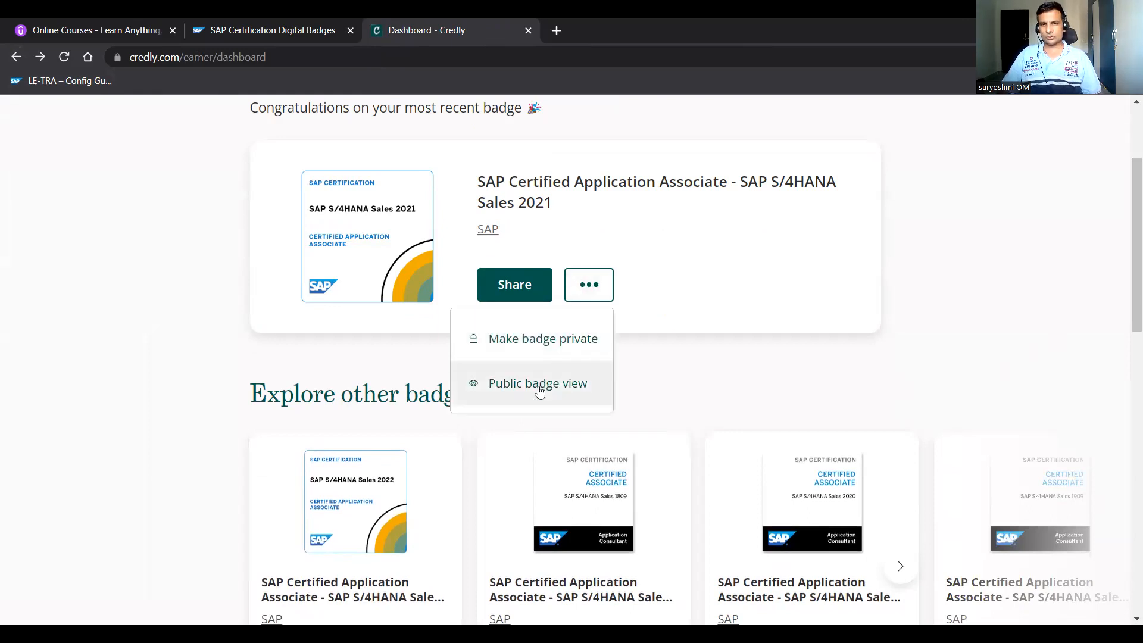
{"action": "left_click", "coordinate": [537, 383]}
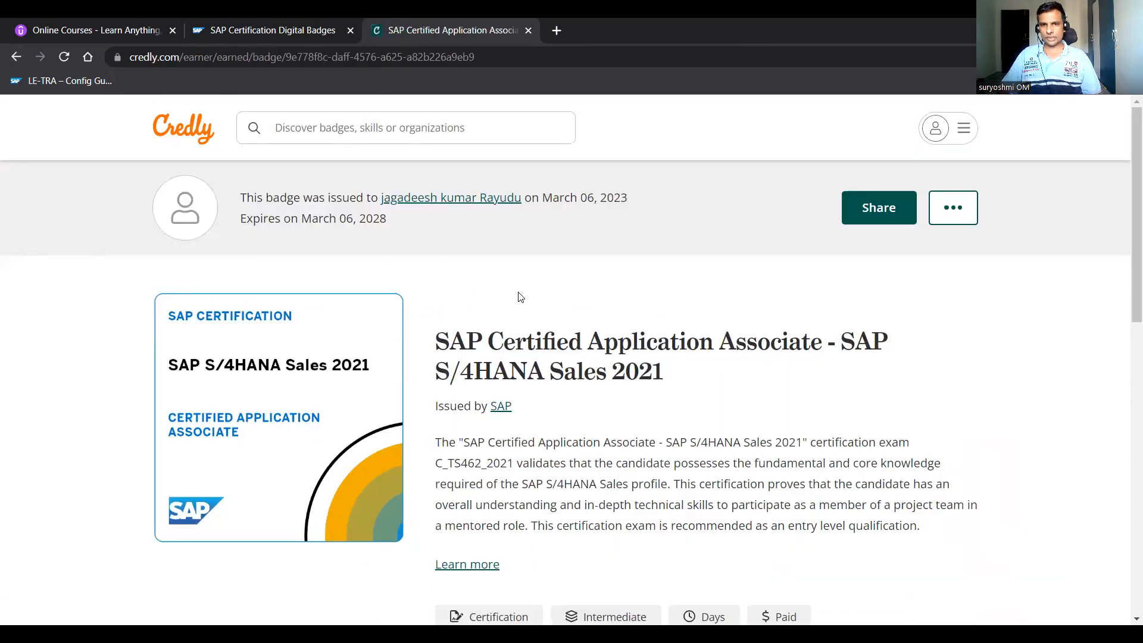
{"action": "mouse_move", "coordinate": [1126, 180]}
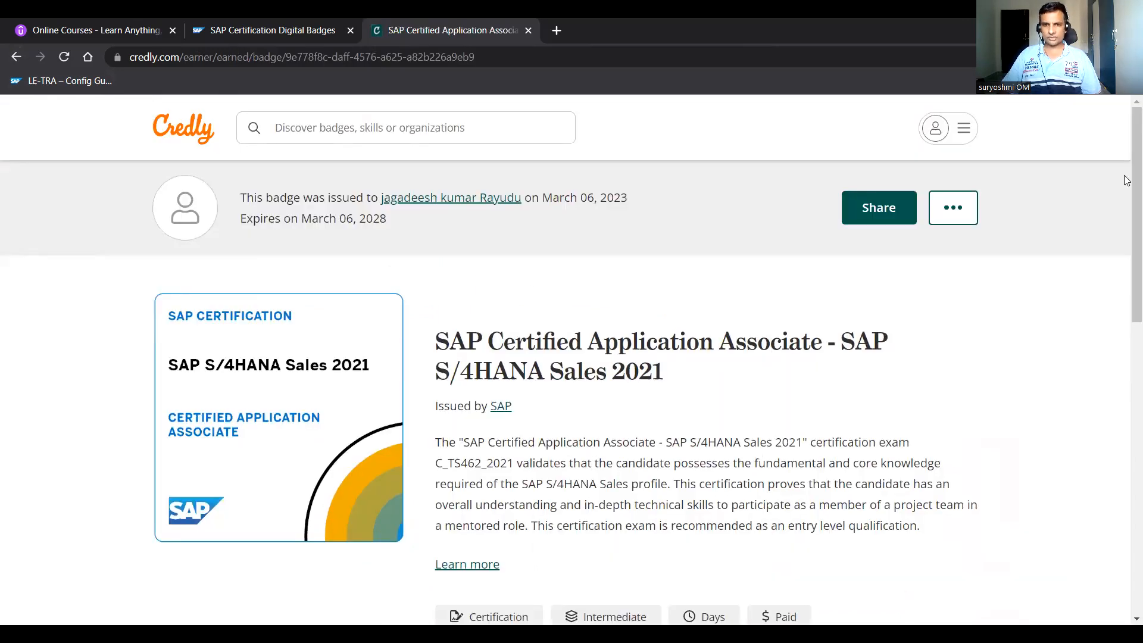
Show the badge's options and open its Share Badge page
{"action": "scroll", "scroll_direction": "down", "scroll_amount": 3}
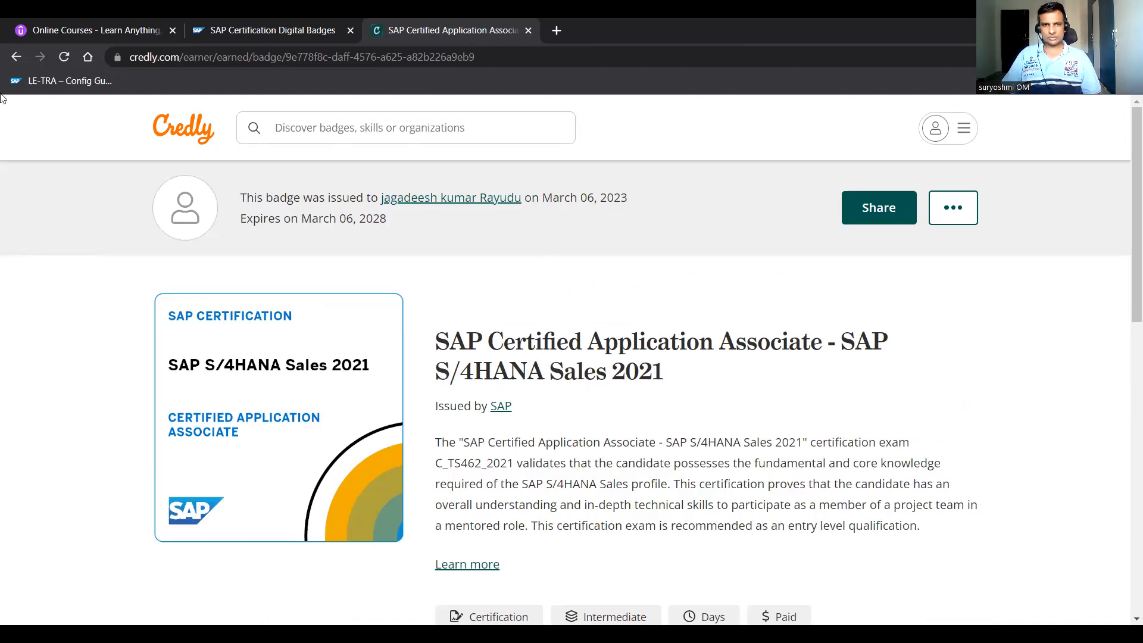
{"action": "mouse_move", "coordinate": [879, 207]}
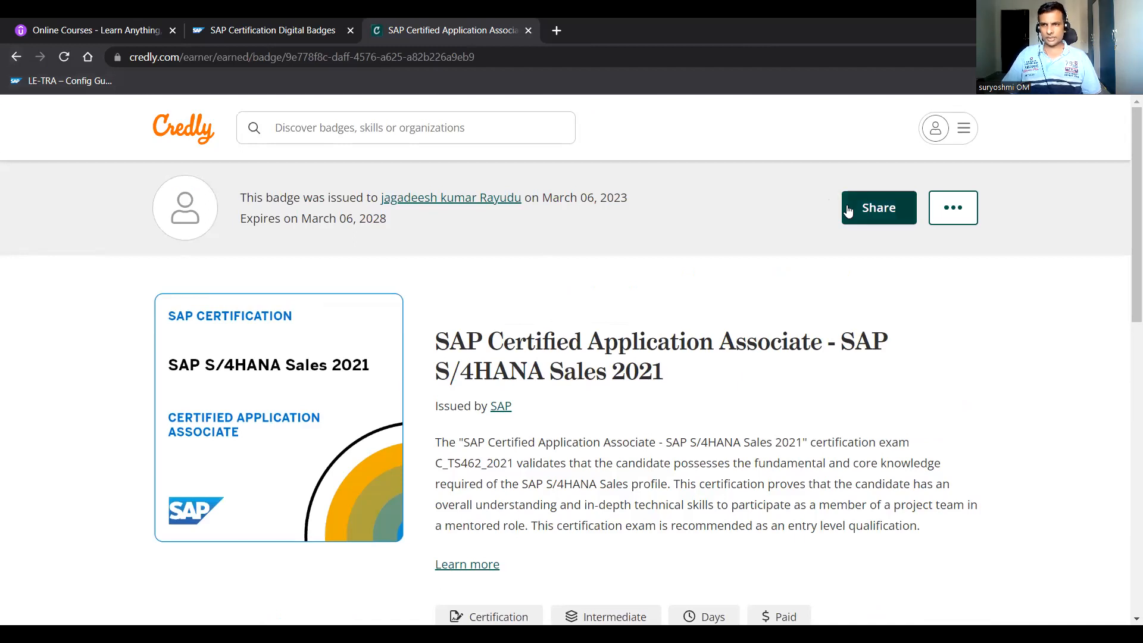
{"action": "mouse_move", "coordinate": [1021, 375]}
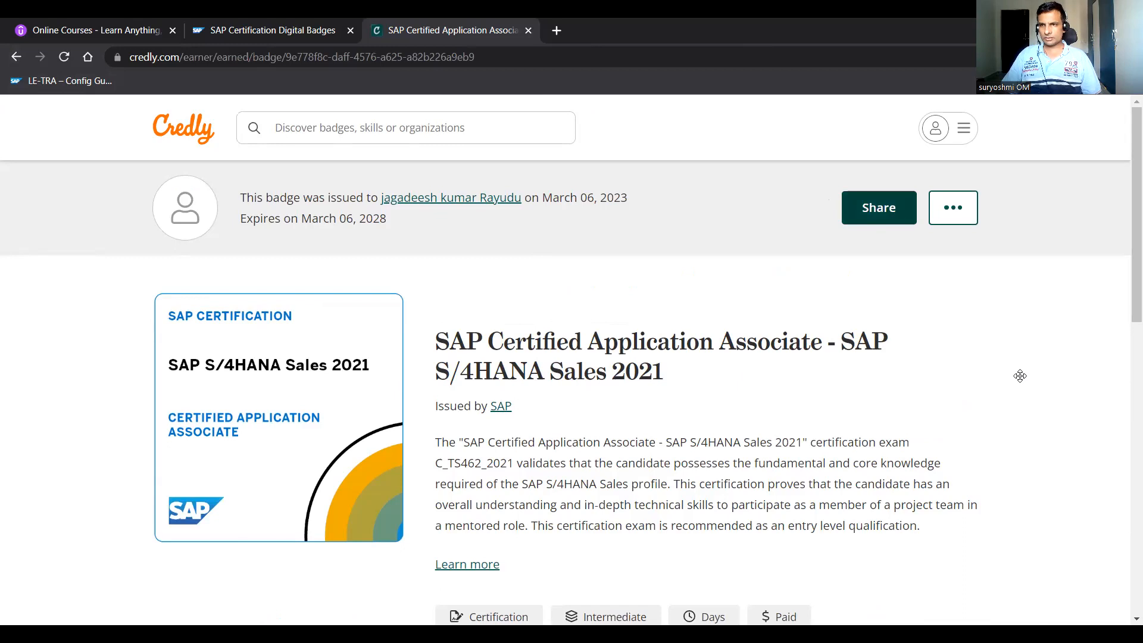
{"action": "left_click", "coordinate": [953, 207]}
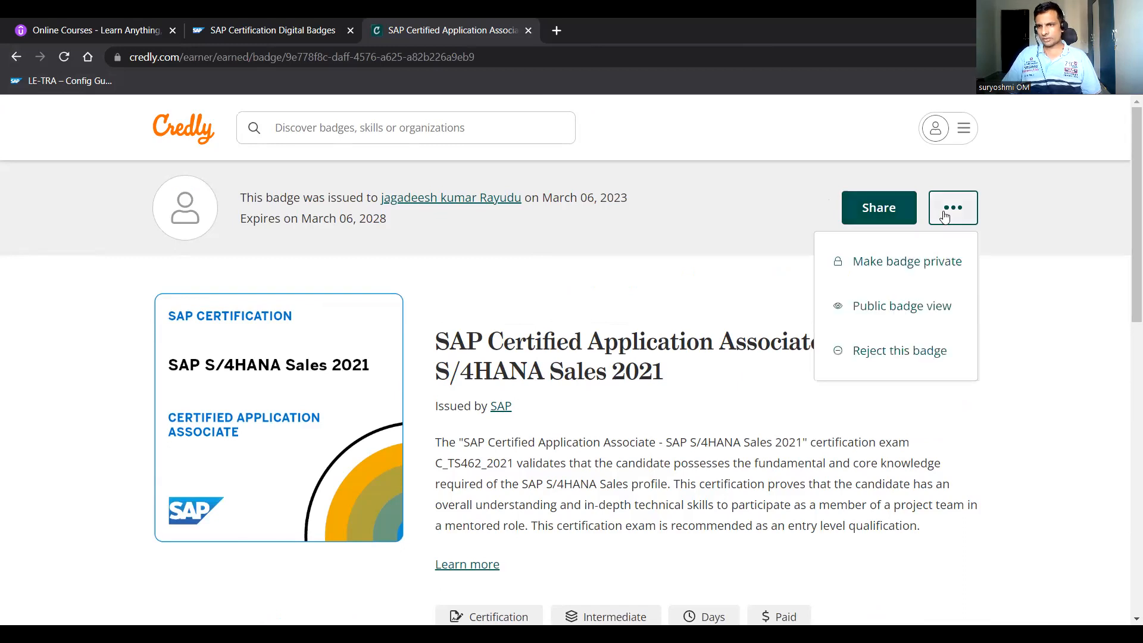
{"action": "mouse_move", "coordinate": [879, 207]}
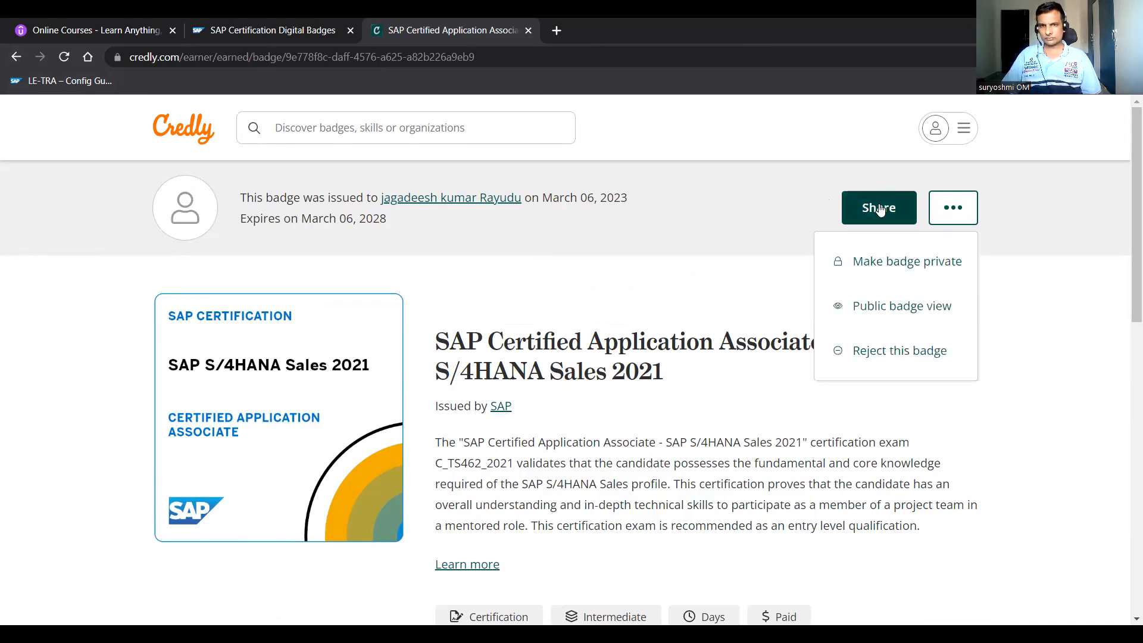
{"action": "left_click", "coordinate": [878, 207]}
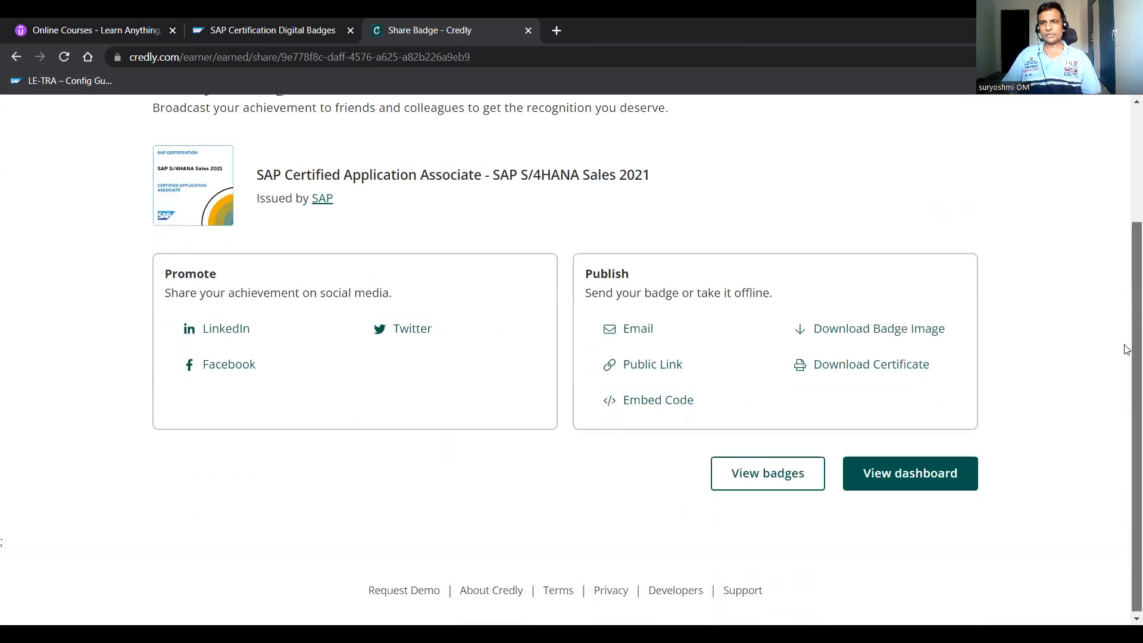
Review the Promote and Publish options, then go to View badges for the earned list
{"action": "scroll", "scroll_direction": "down", "scroll_amount": 3}
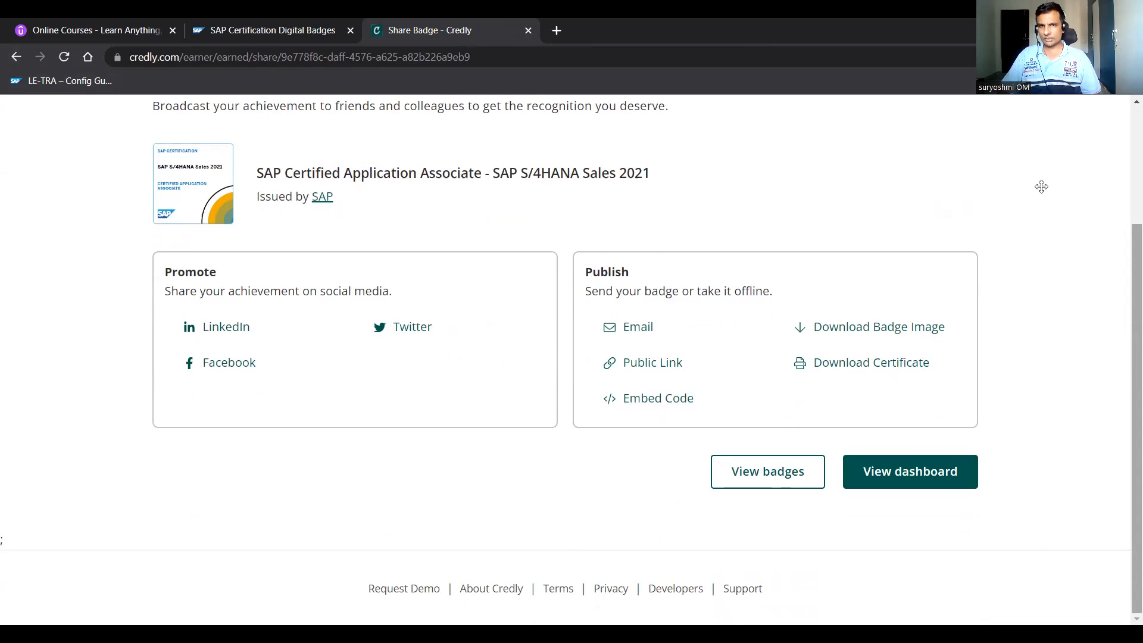
{"action": "mouse_move", "coordinate": [226, 327]}
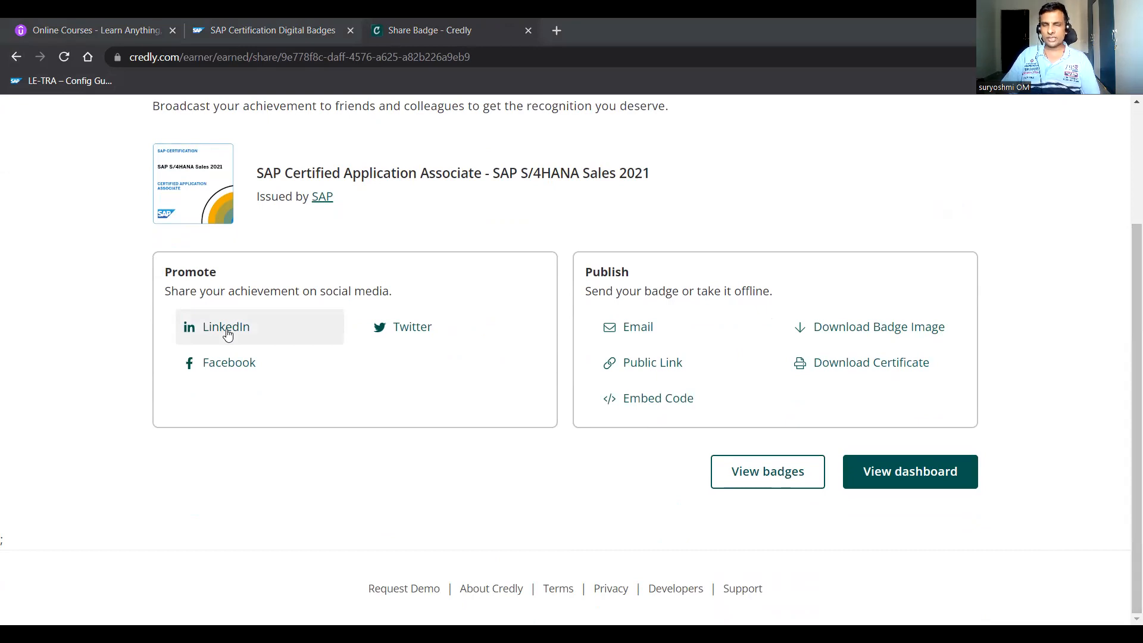
{"action": "mouse_move", "coordinate": [439, 344]}
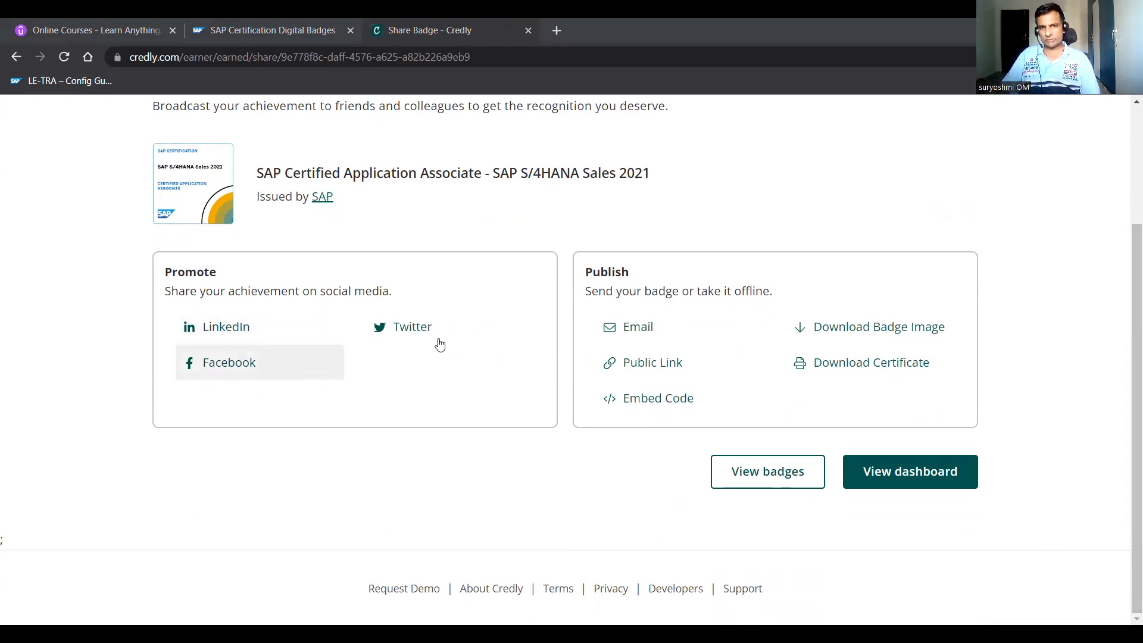
{"action": "mouse_move", "coordinate": [658, 343]}
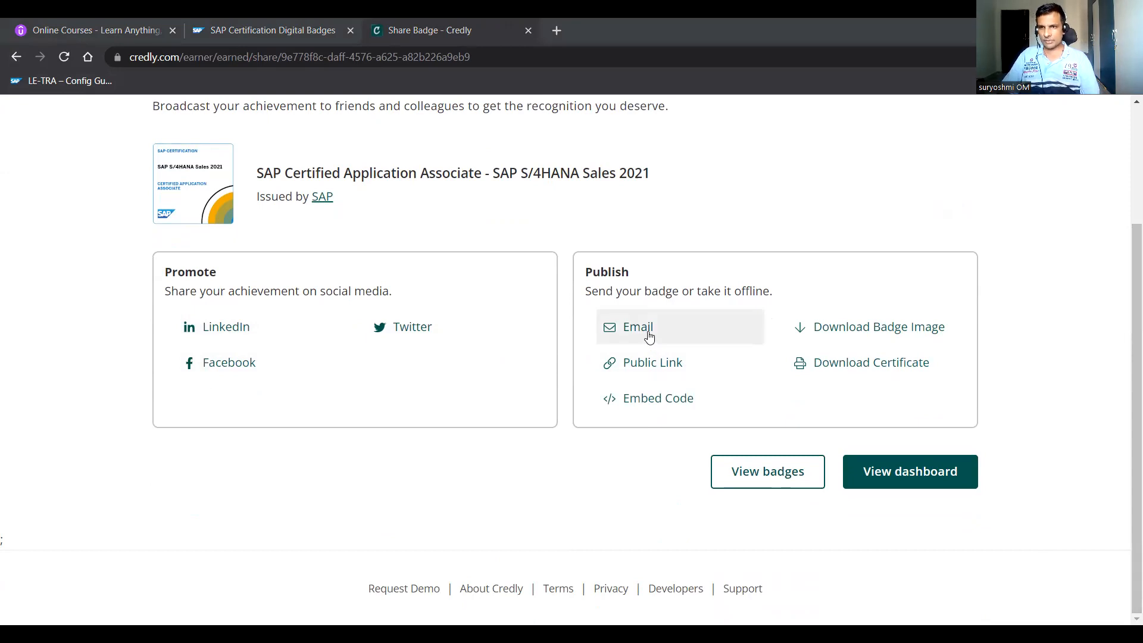
{"action": "mouse_move", "coordinate": [869, 326]}
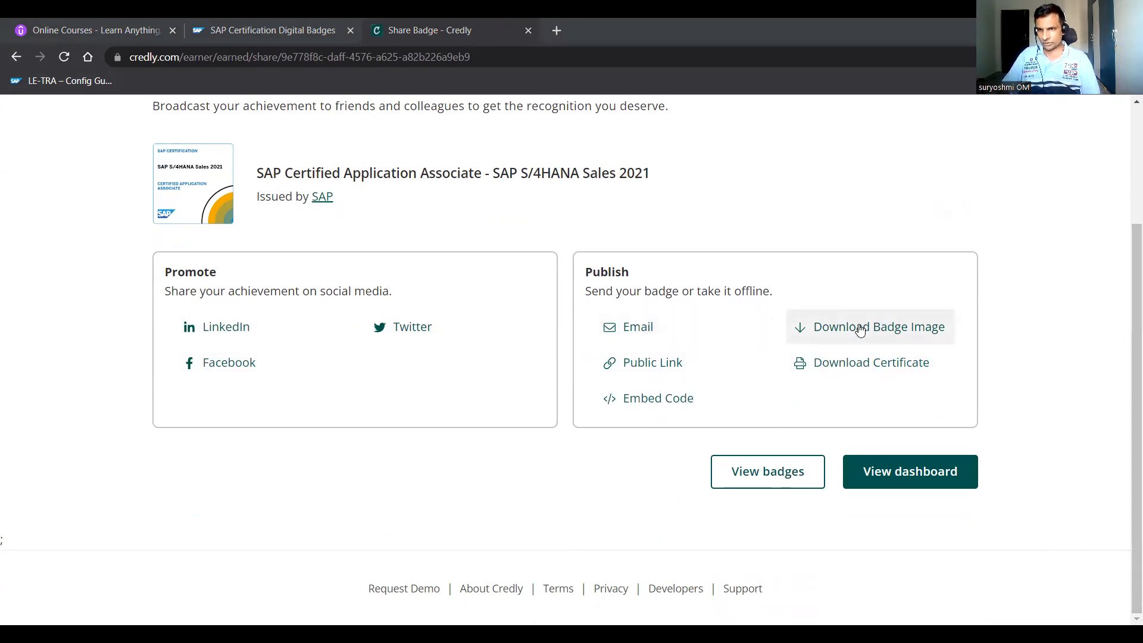
{"action": "mouse_move", "coordinate": [865, 309]}
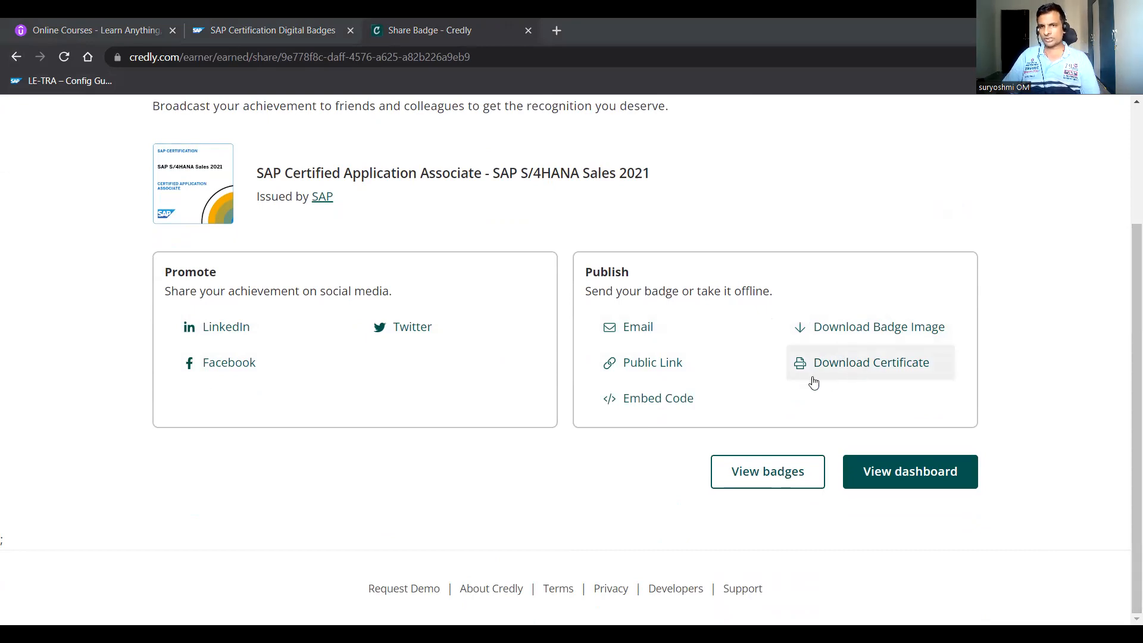
{"action": "mouse_move", "coordinate": [653, 362]}
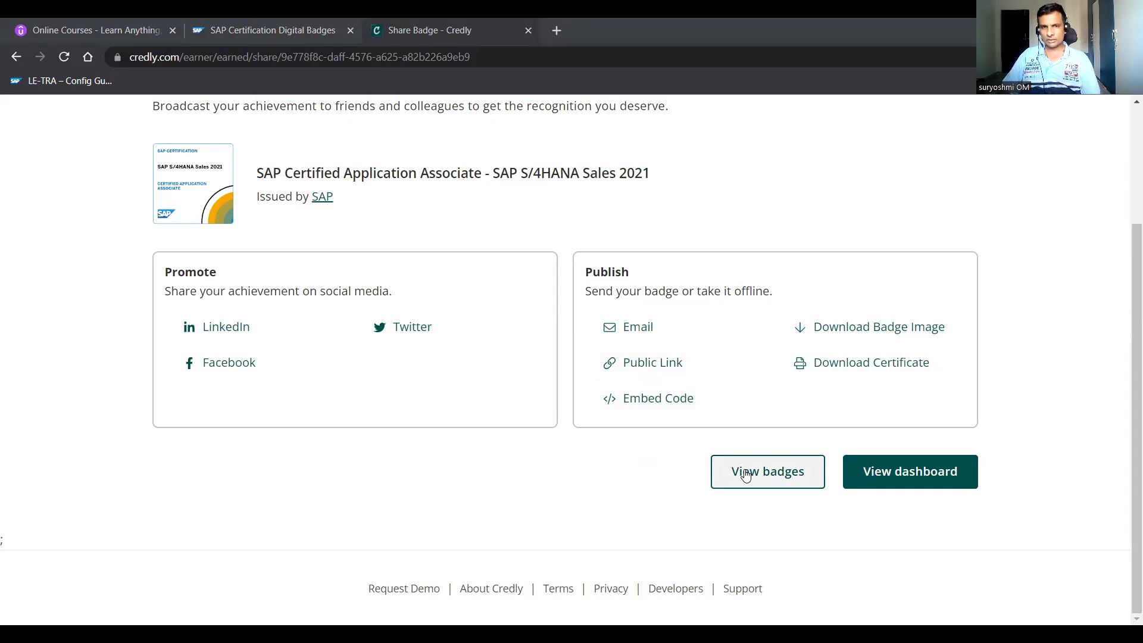
{"action": "left_click", "coordinate": [767, 471]}
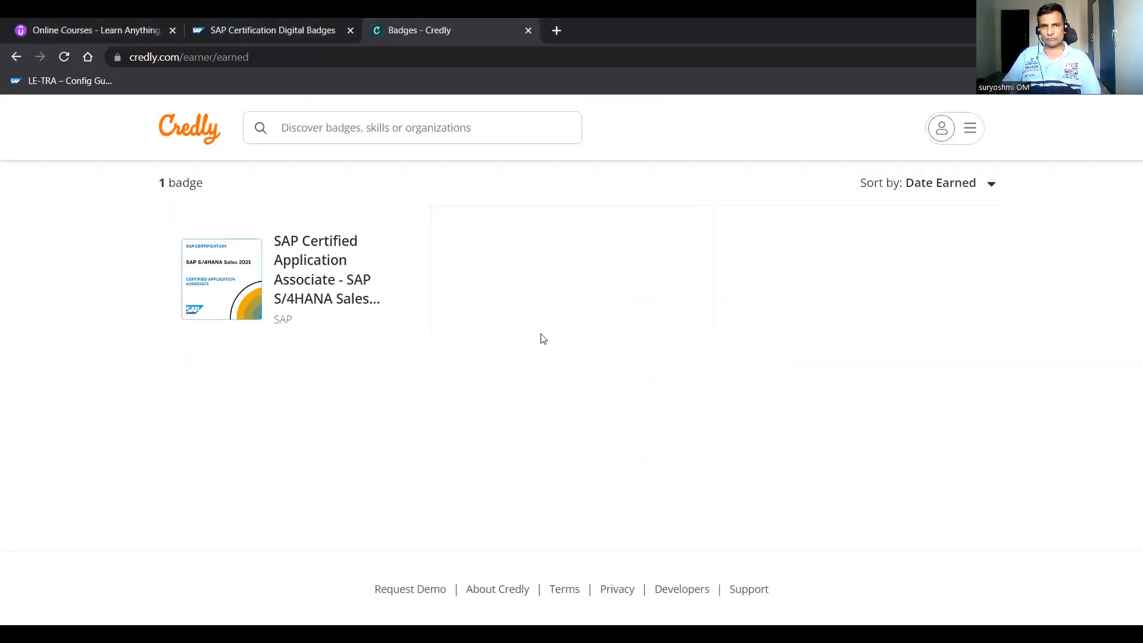